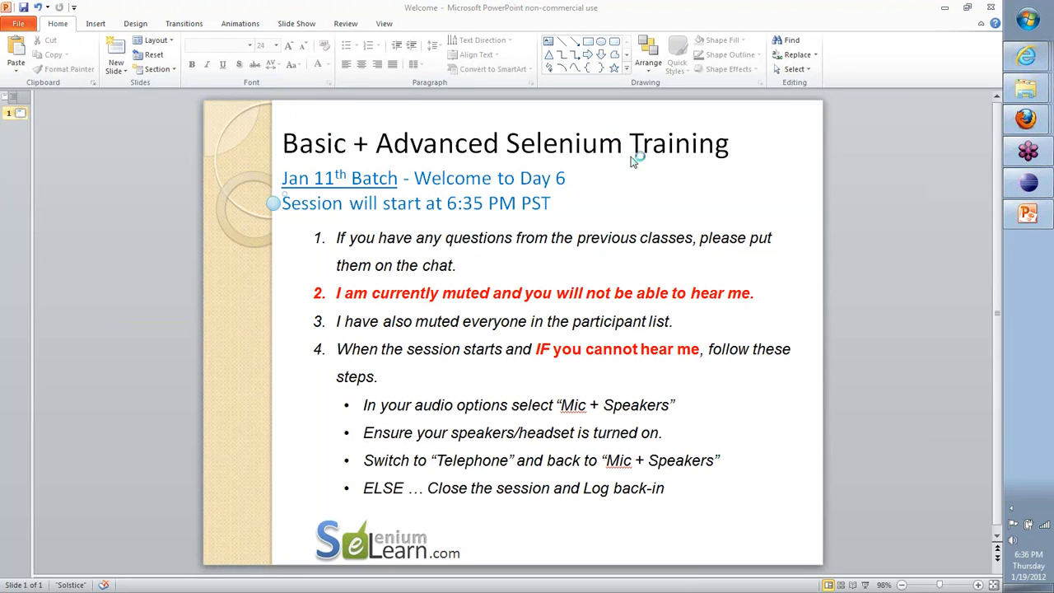
mouse_move(1013, 93)
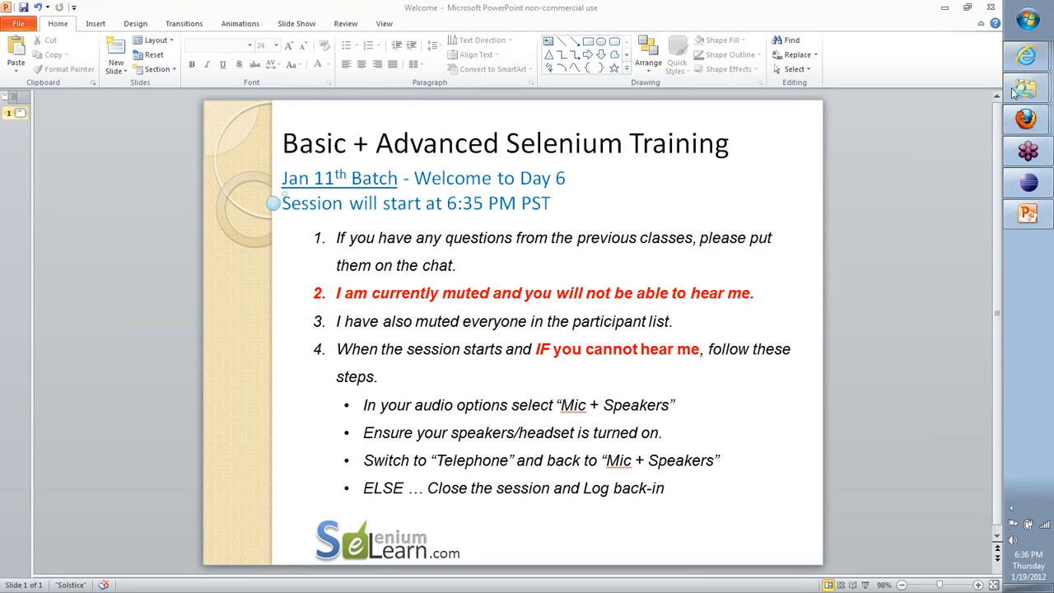
Open the calc_net spreadsheet from the Selenium > J11 folder via the taskbar jump list.
left_click(1027, 89)
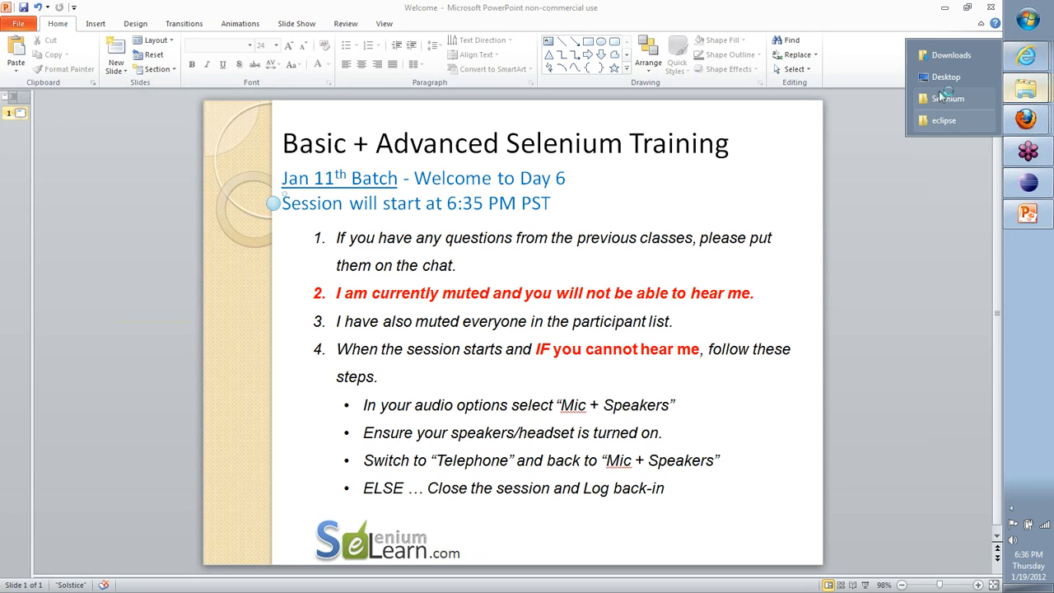
left_click(950, 98)
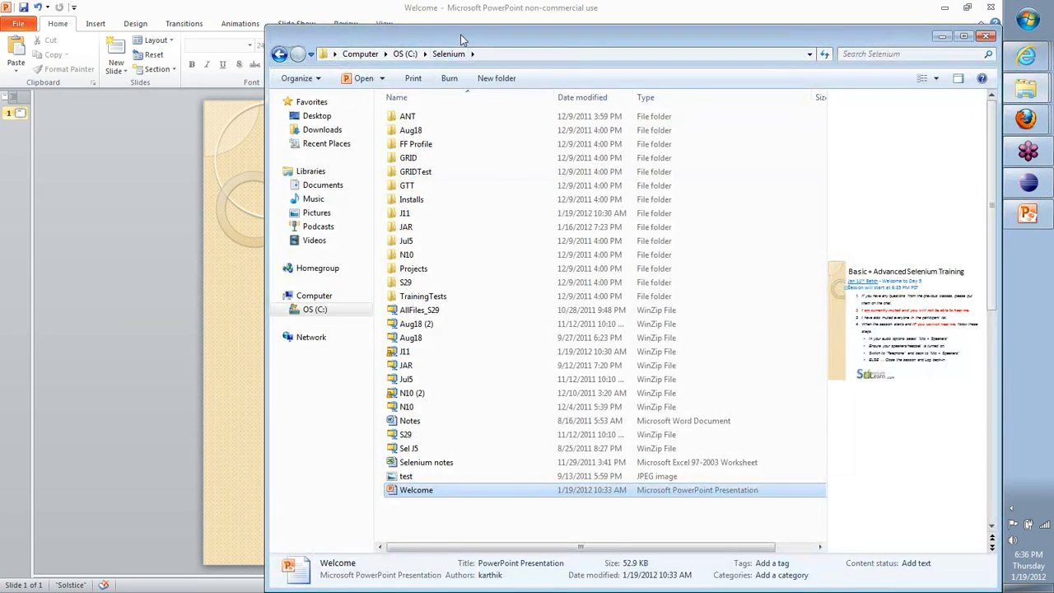
double_click(404, 212)
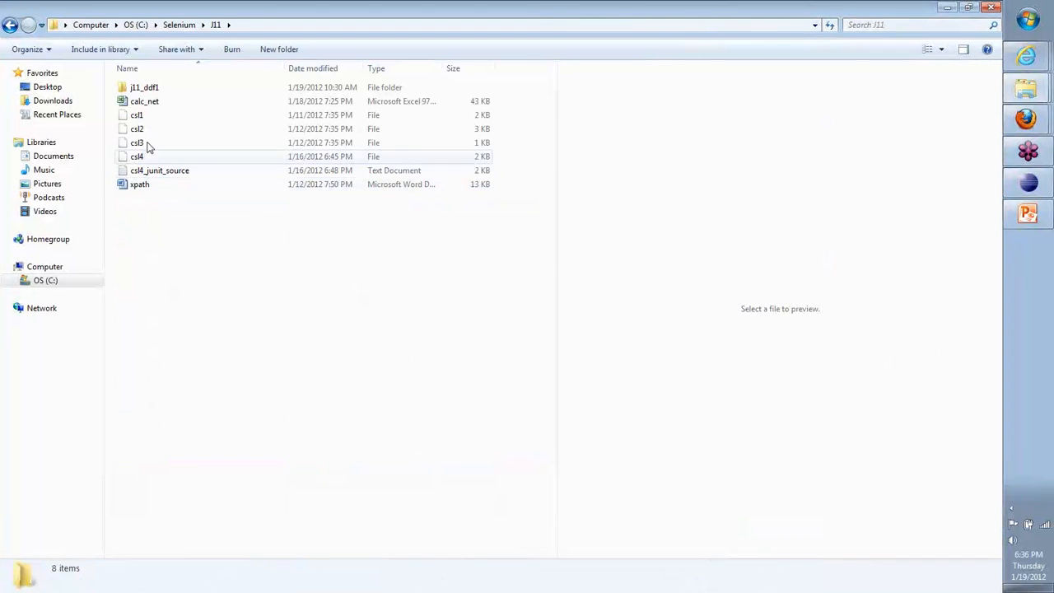
double_click(144, 101)
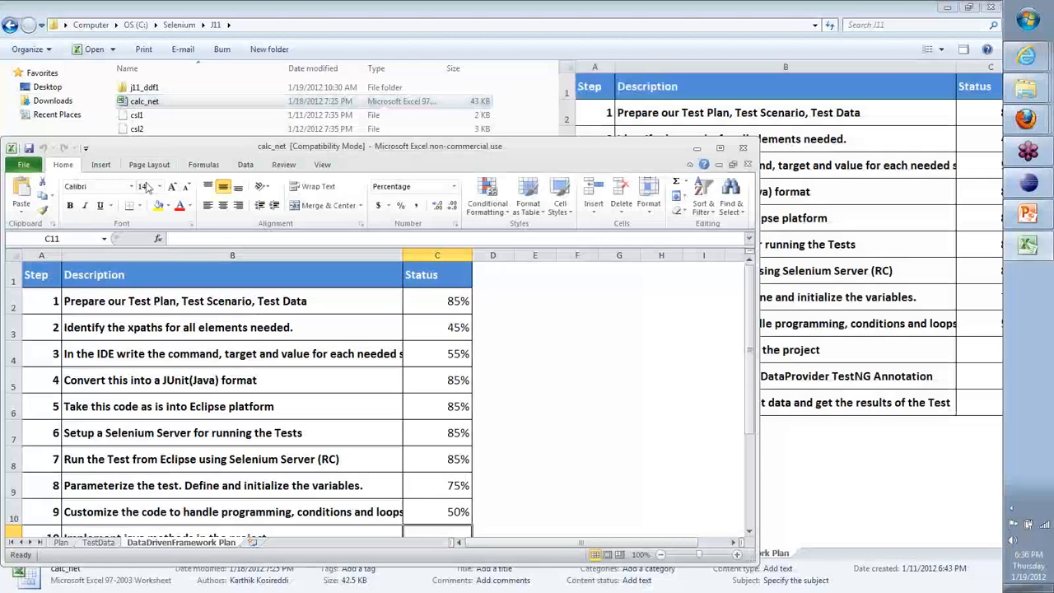
left_click(719, 146)
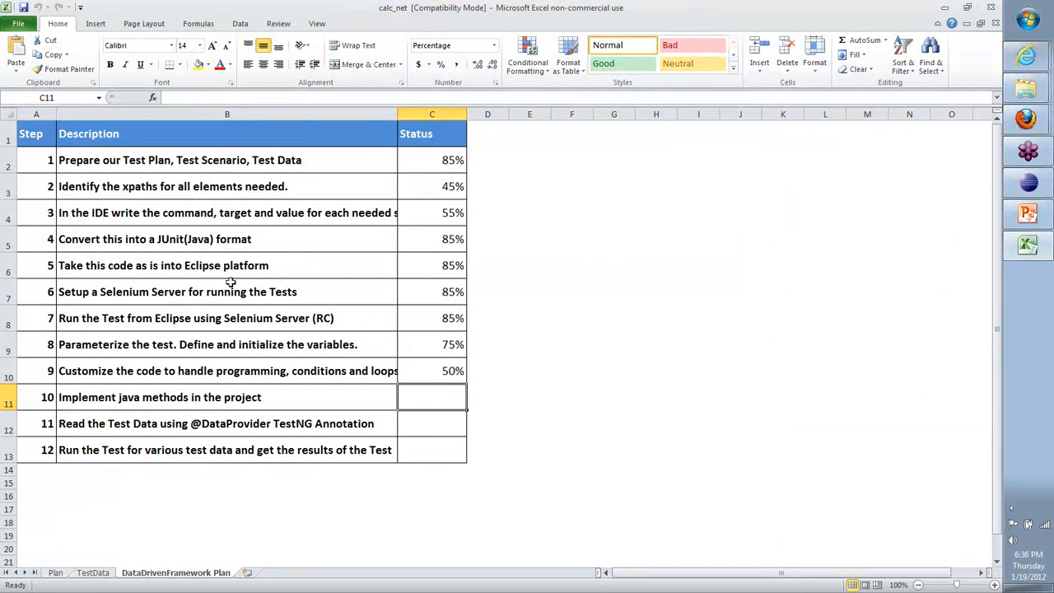
mouse_move(265, 316)
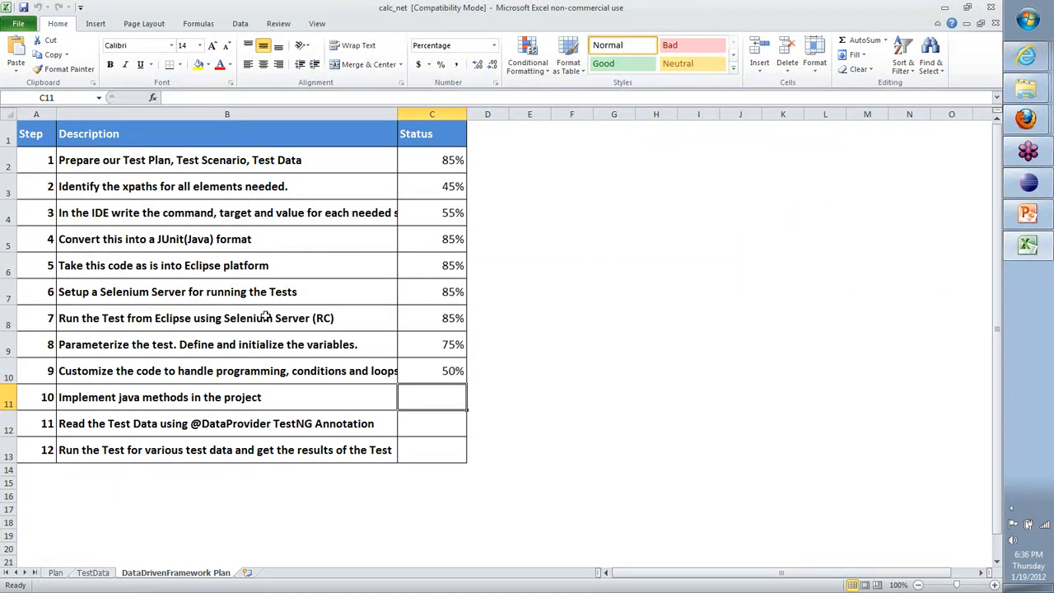
mouse_move(612, 256)
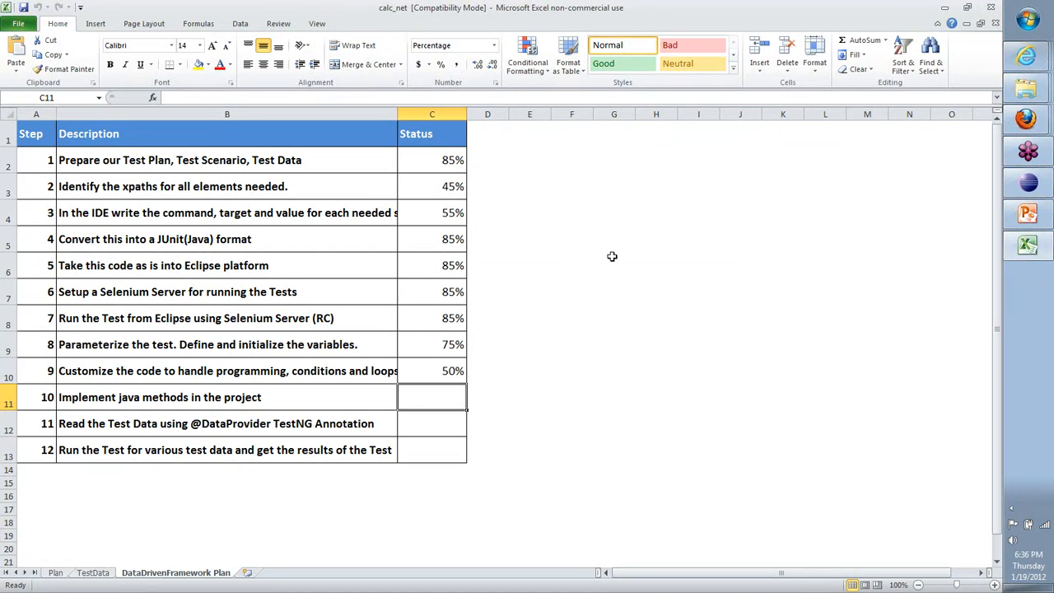
mouse_move(491, 499)
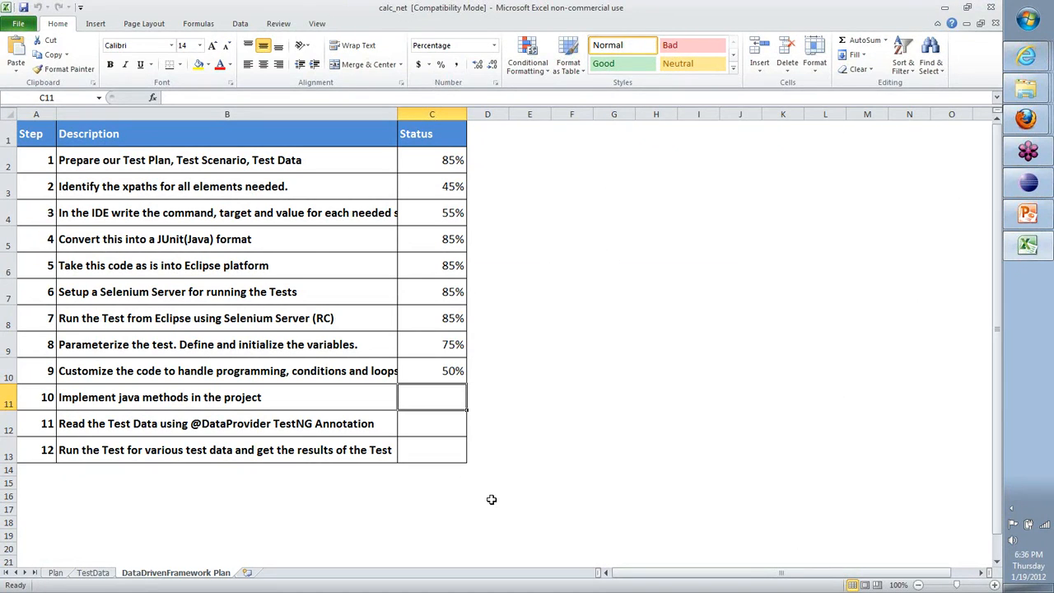
mouse_move(348, 428)
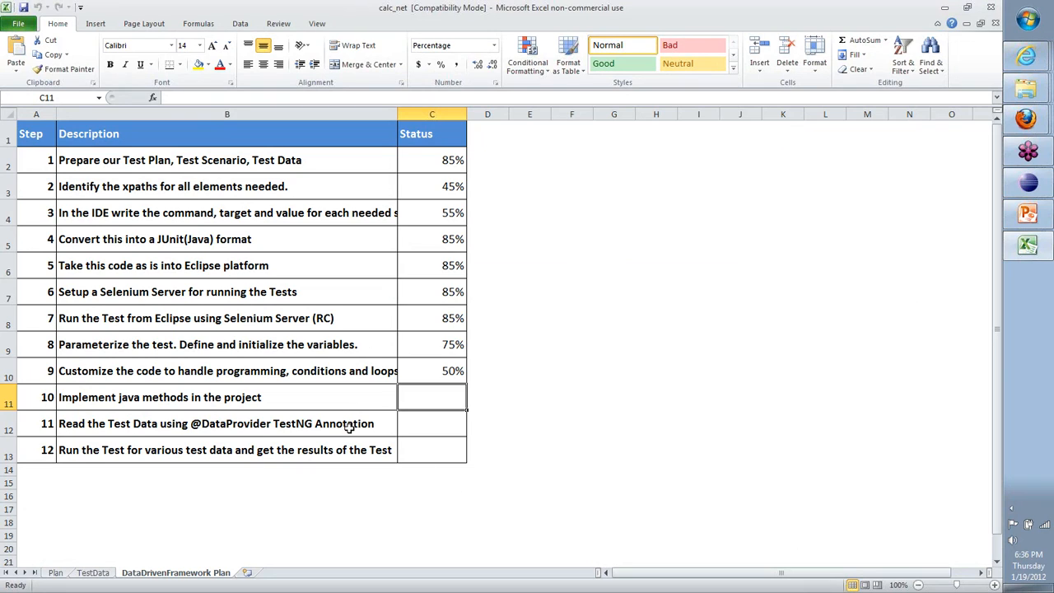
mouse_move(461, 450)
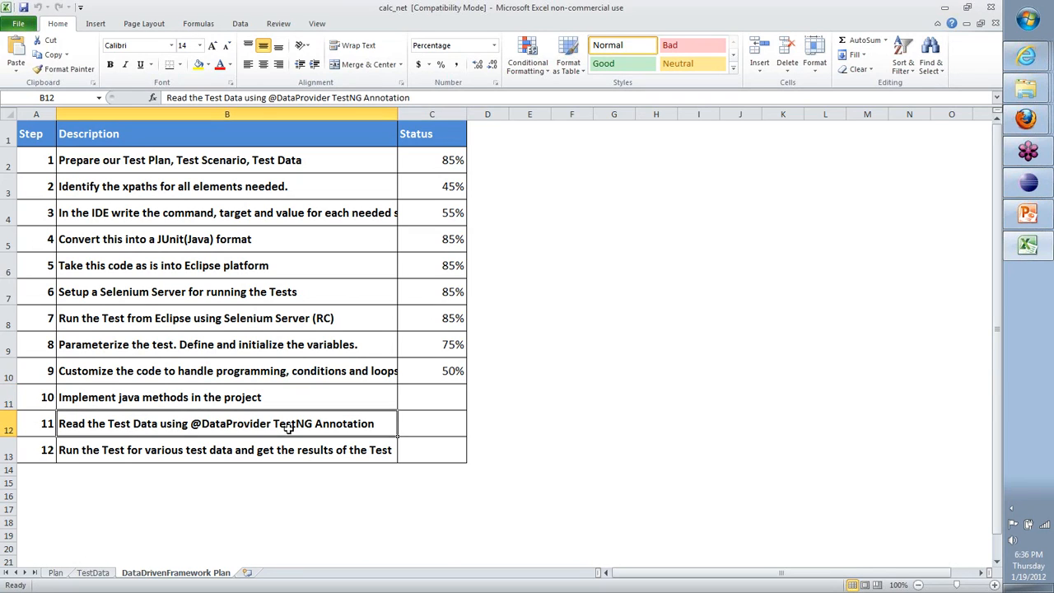
left_click_drag(432, 423, 432, 450)
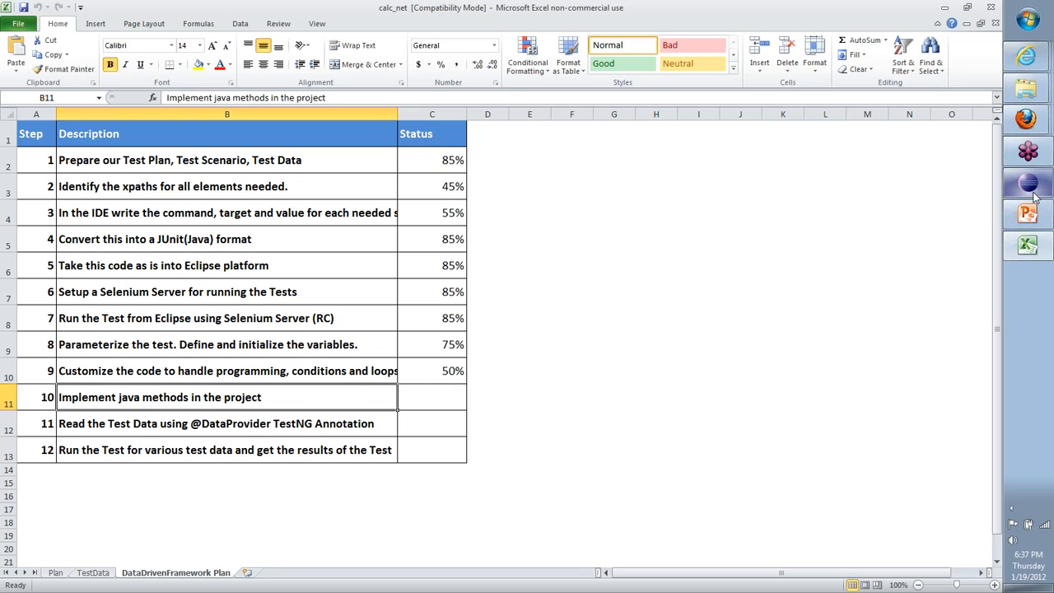
mouse_move(1027, 182)
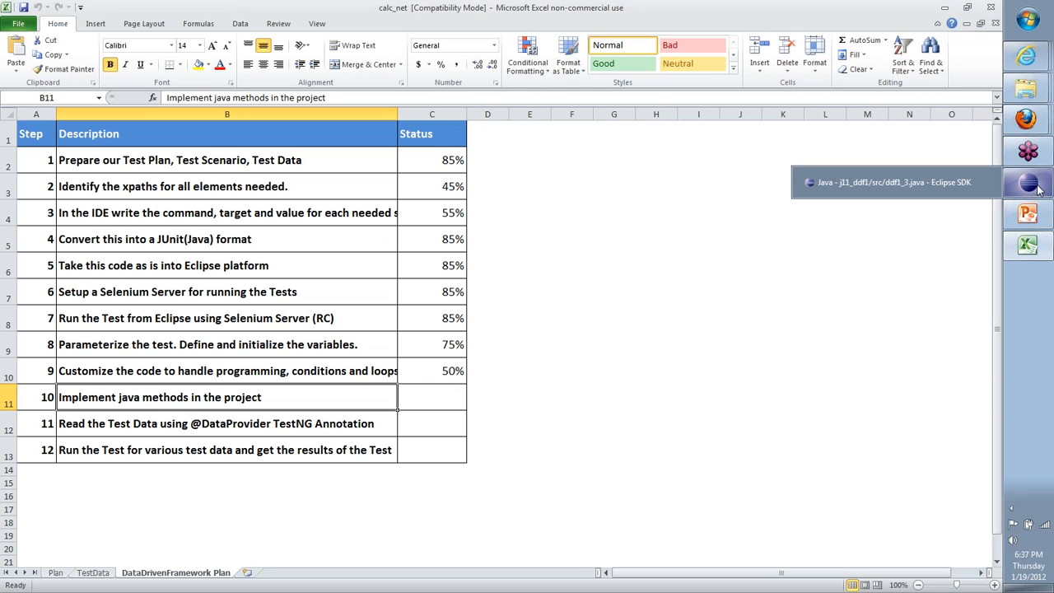
Switch to the Eclipse window showing the ddf1_3.java test script.
left_click(227, 265)
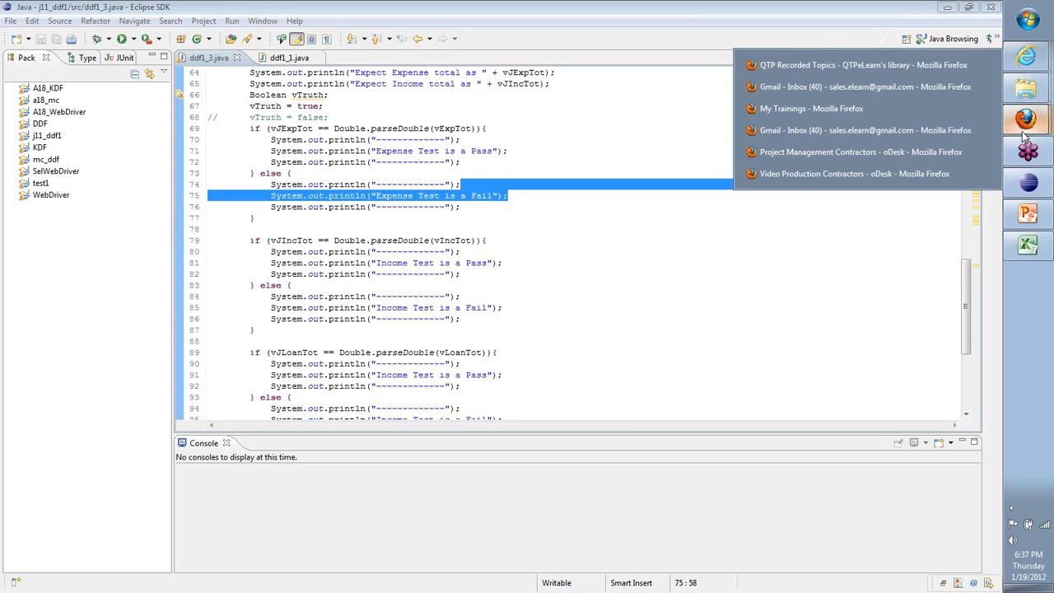
mouse_move(791, 78)
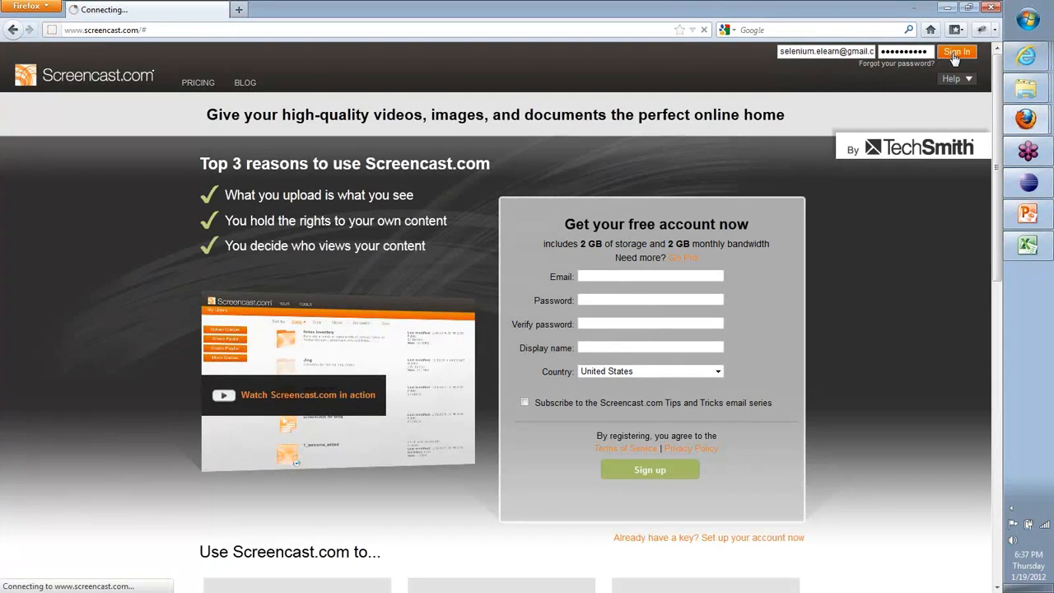
Sign in, download the J11 class files and scripts zip from Sel J11, then return to My Library.
left_click(957, 51)
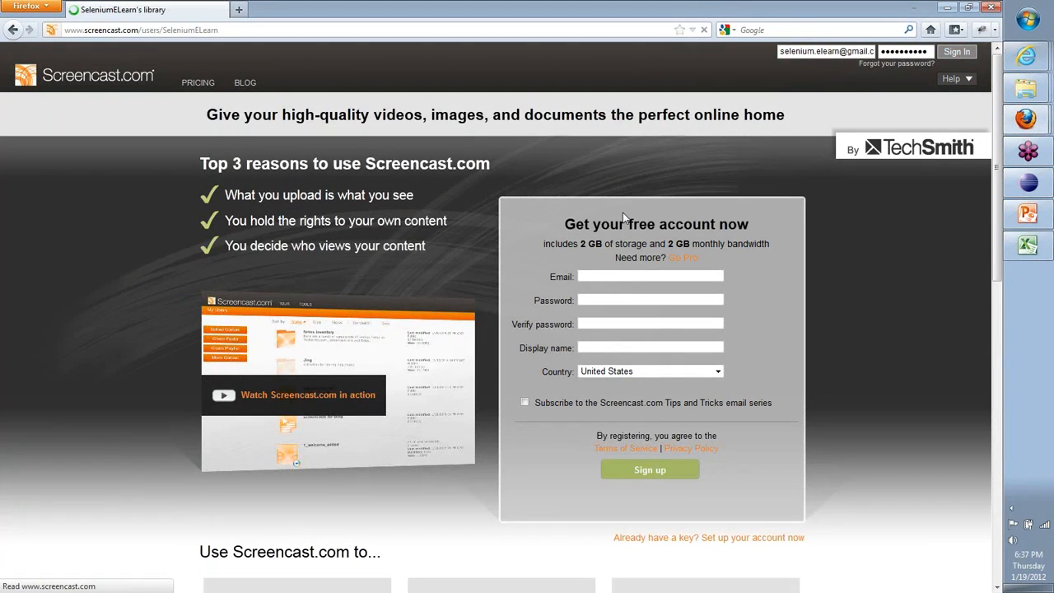
left_click(956, 52)
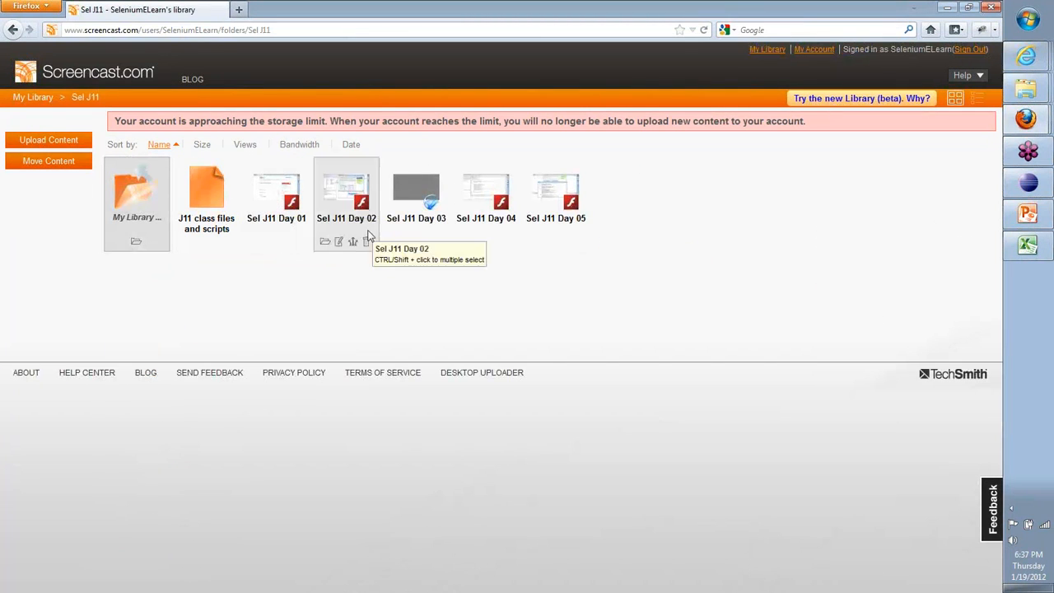
mouse_move(259, 206)
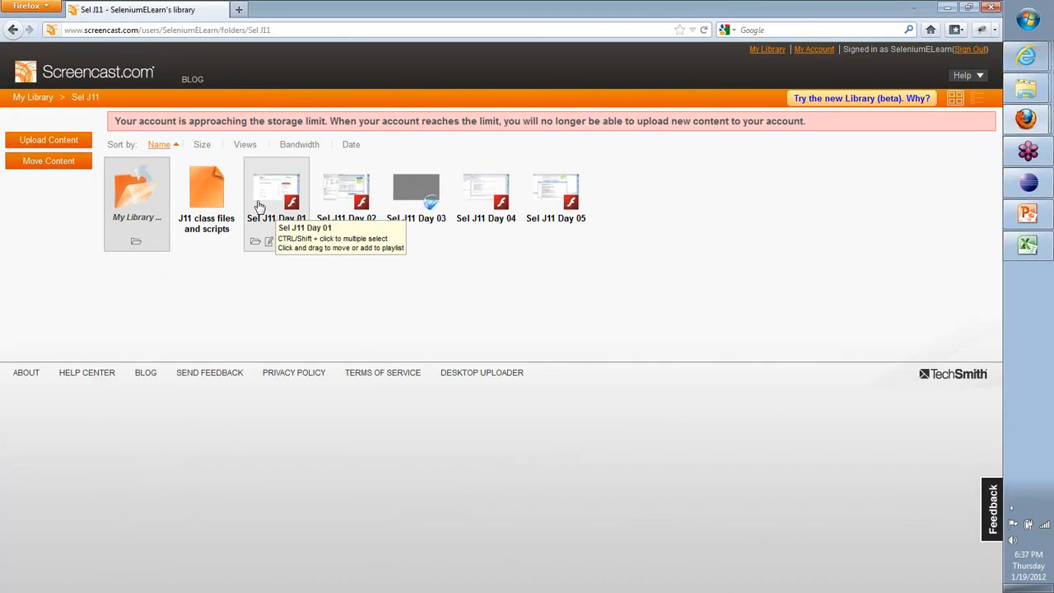
left_click(207, 194)
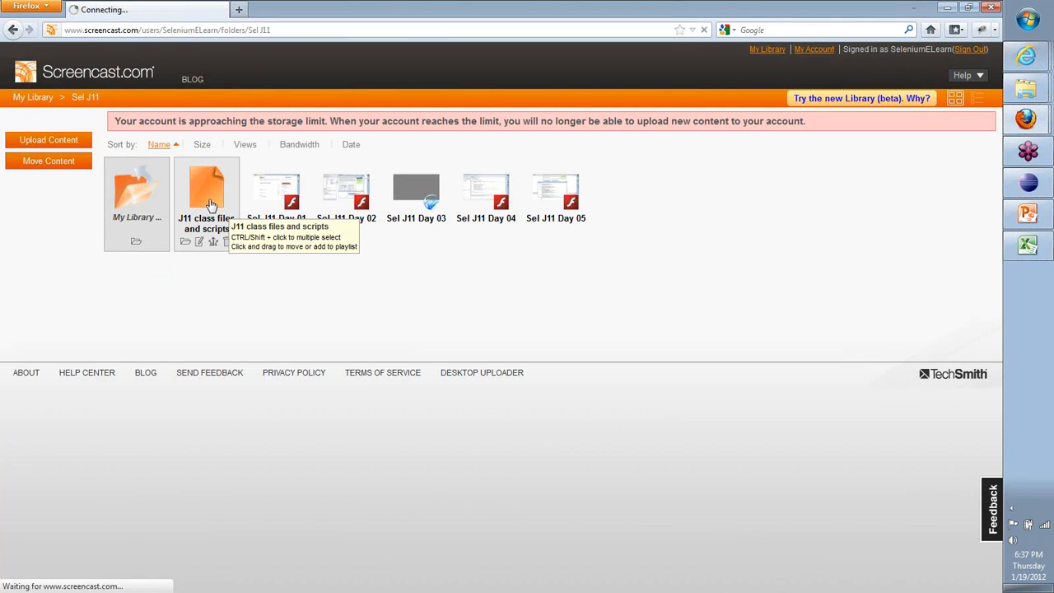
left_click(207, 185)
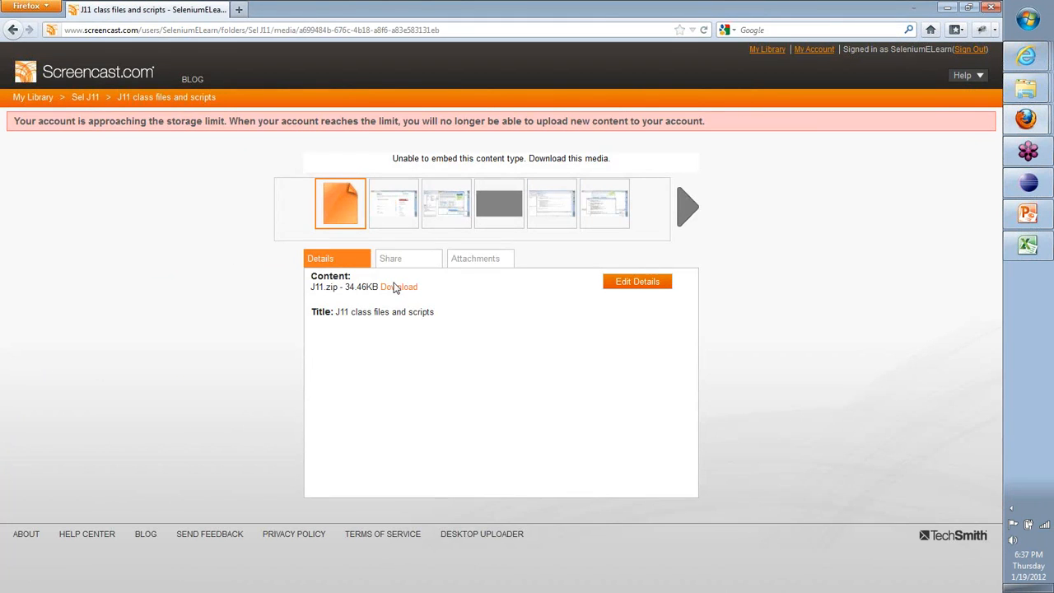
left_click(399, 287)
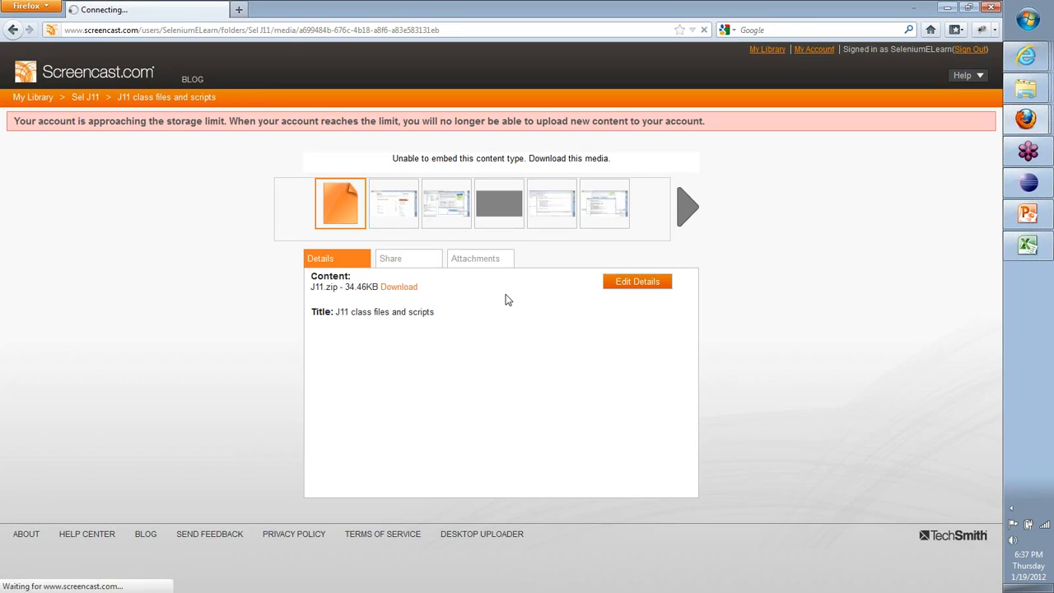
mouse_move(515, 87)
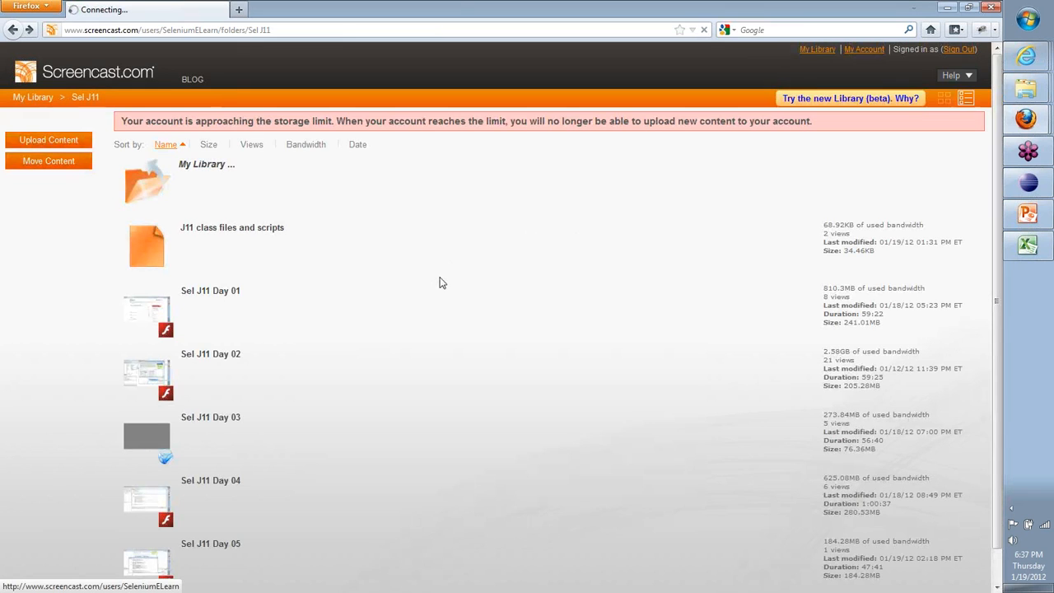
left_click(33, 96)
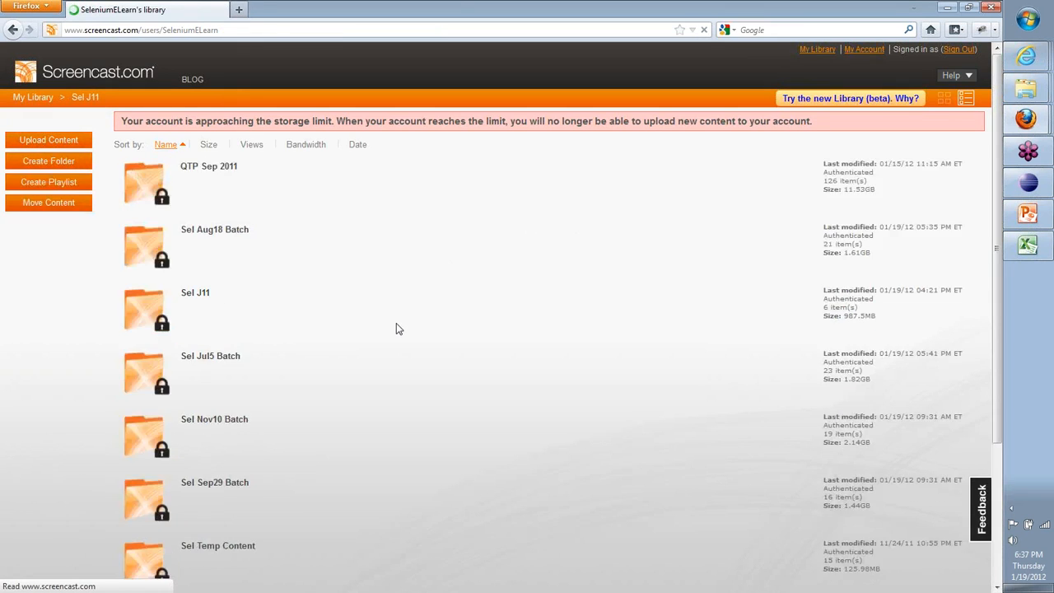
Open the Selenium Recorded Topics folder with videos shown in thumbnail view.
left_click(954, 98)
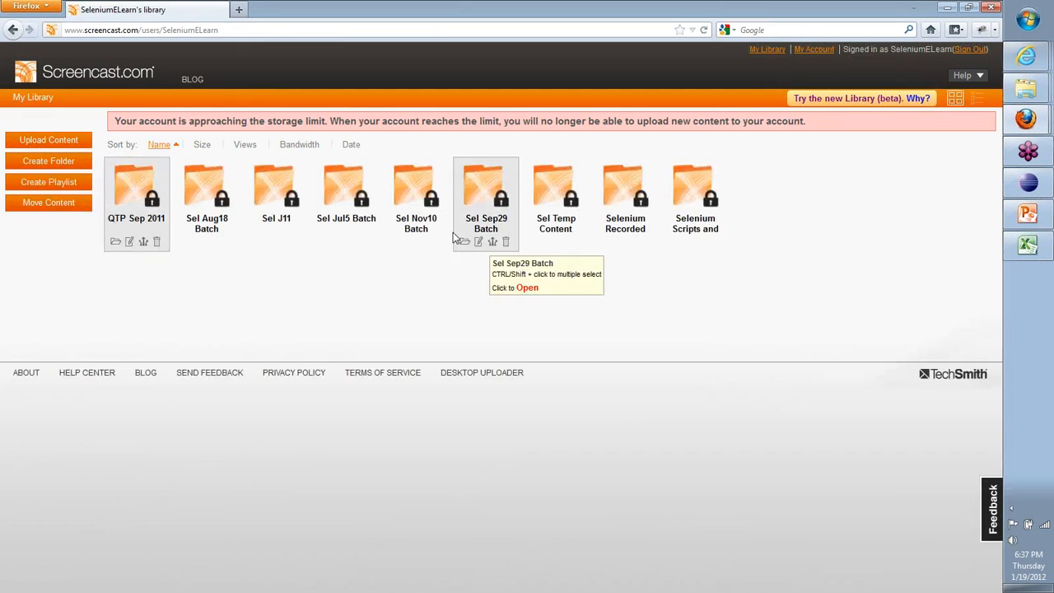
left_click(625, 185)
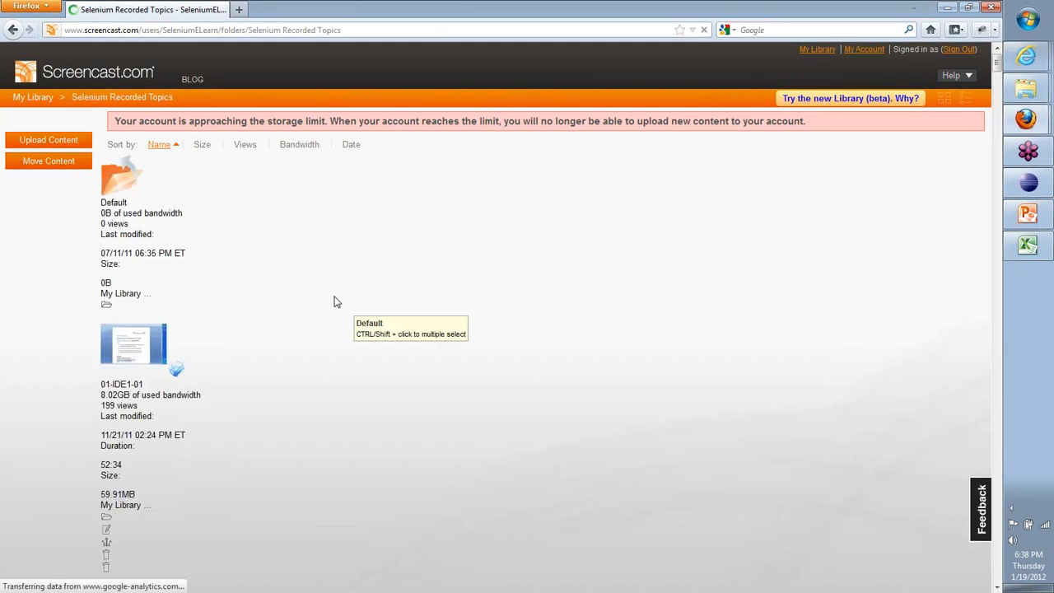
left_click(966, 98)
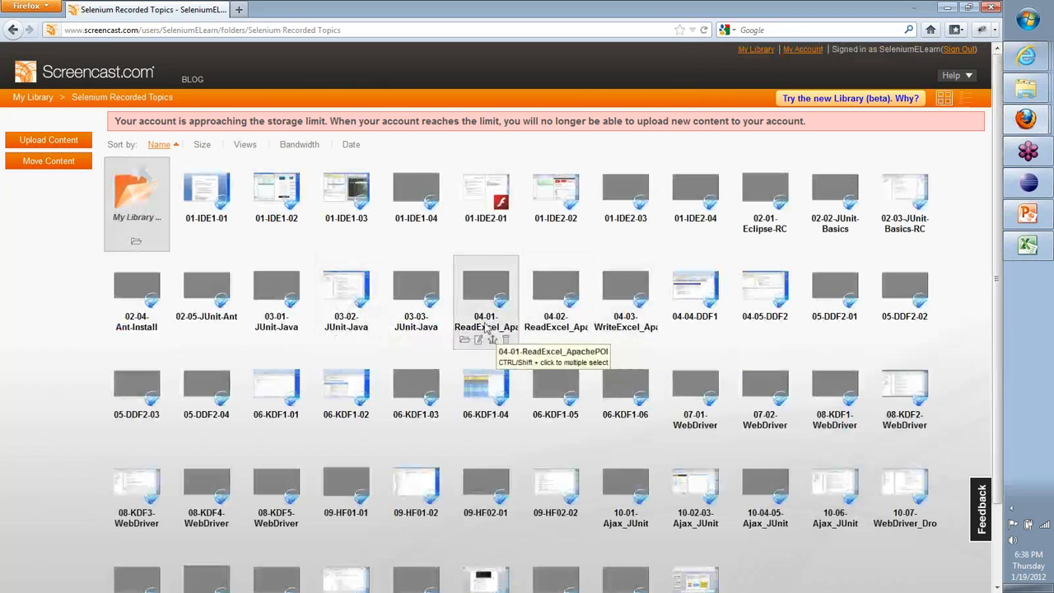
mouse_move(904, 202)
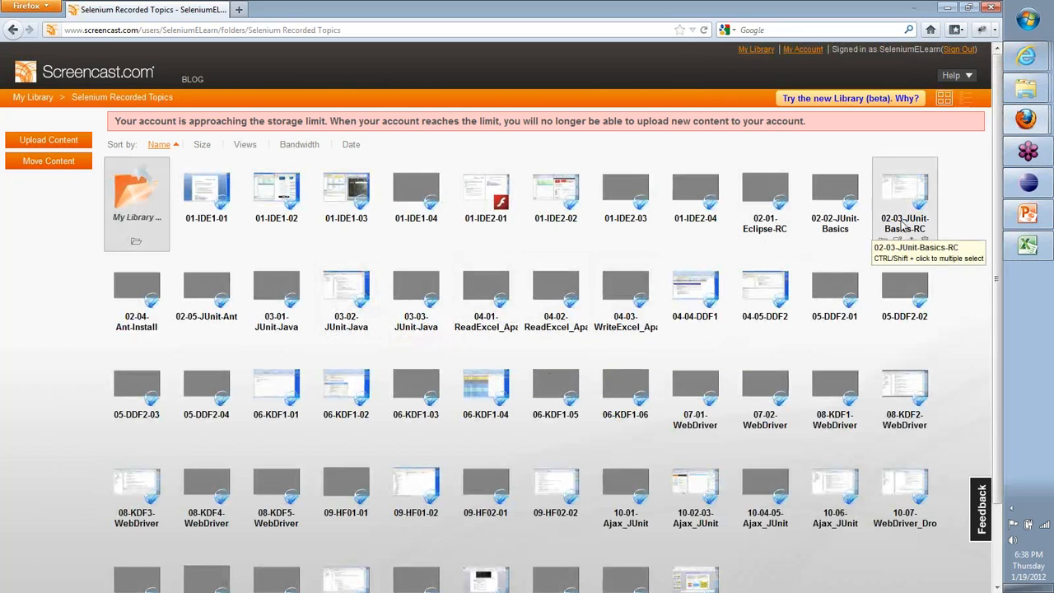
mouse_move(927, 12)
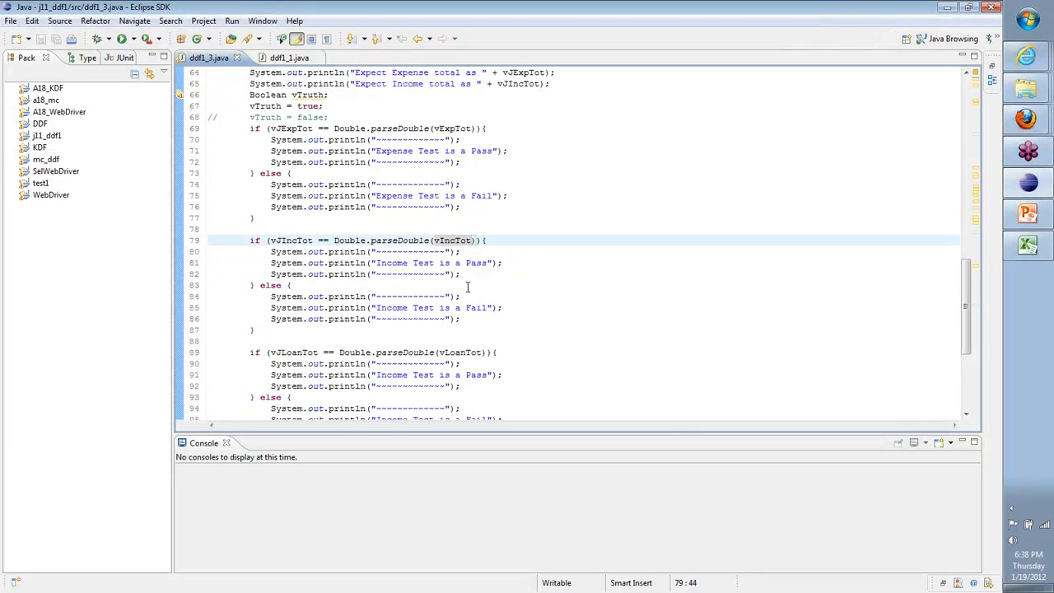
scroll("up", 3)
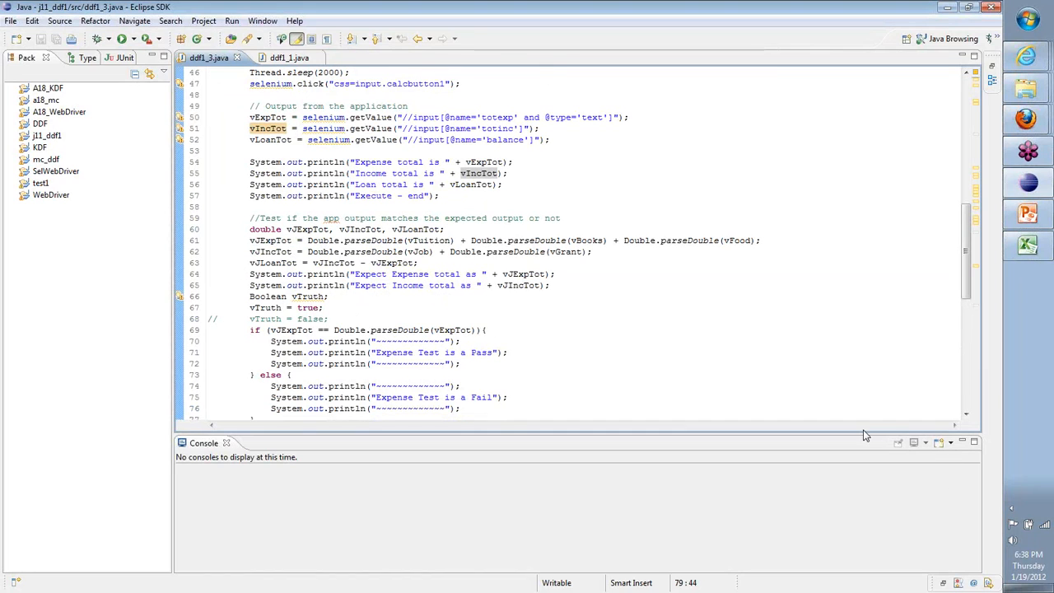
left_click_drag(576, 433, 577, 472)
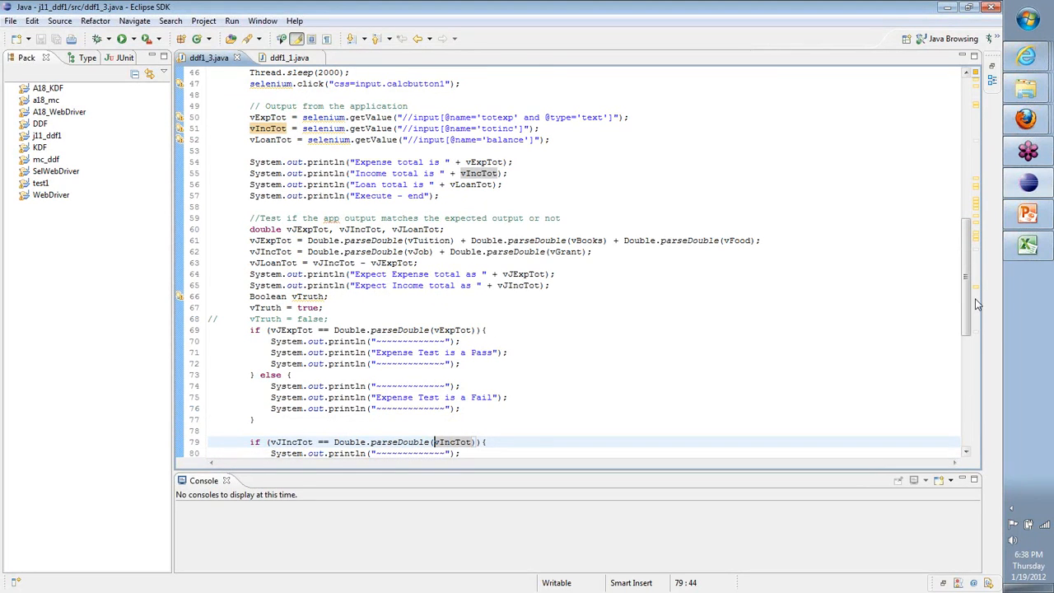
scroll("up", 3)
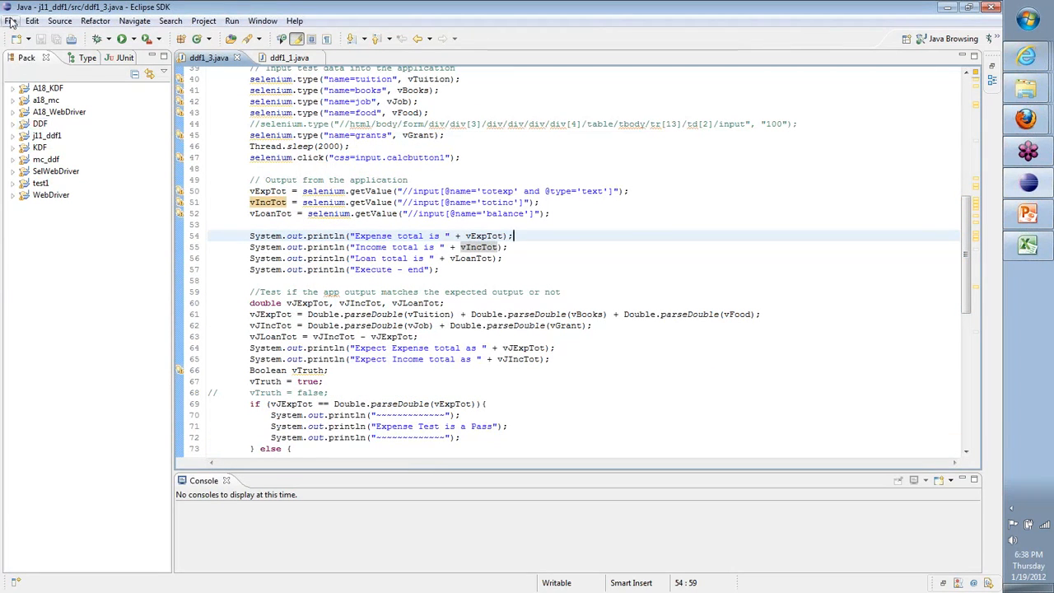
Save ddf1_3.java as ddf1_4.java in j11_ddf1/src.
left_click(12, 21)
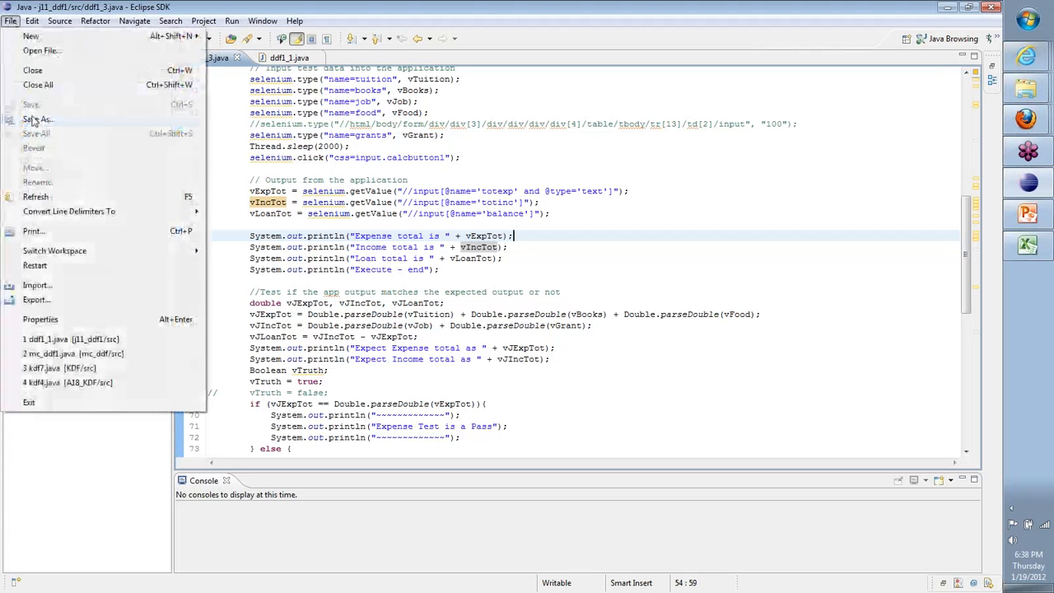
left_click(38, 118)
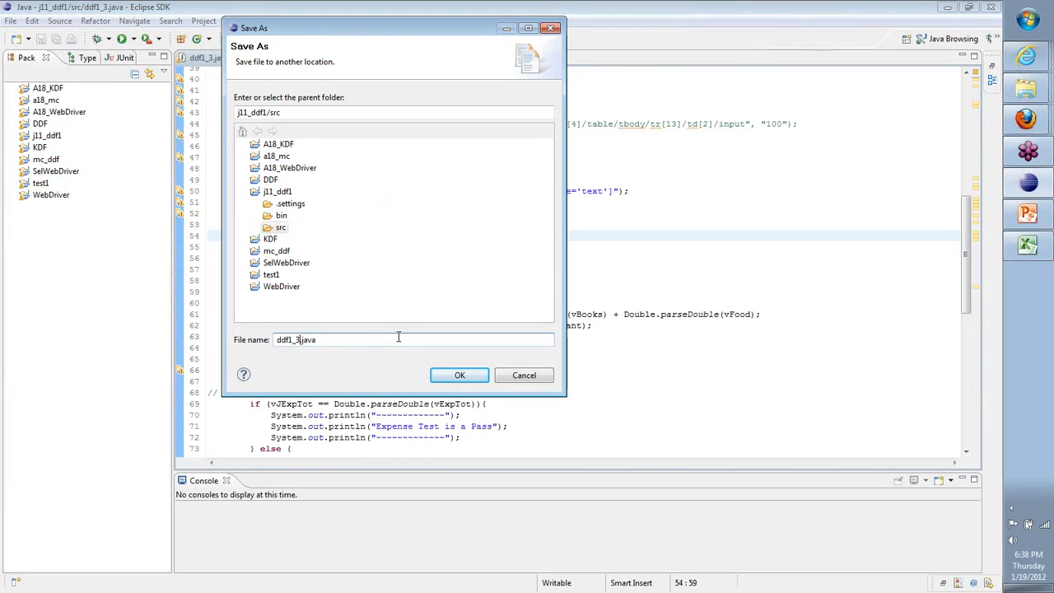
left_click(459, 374)
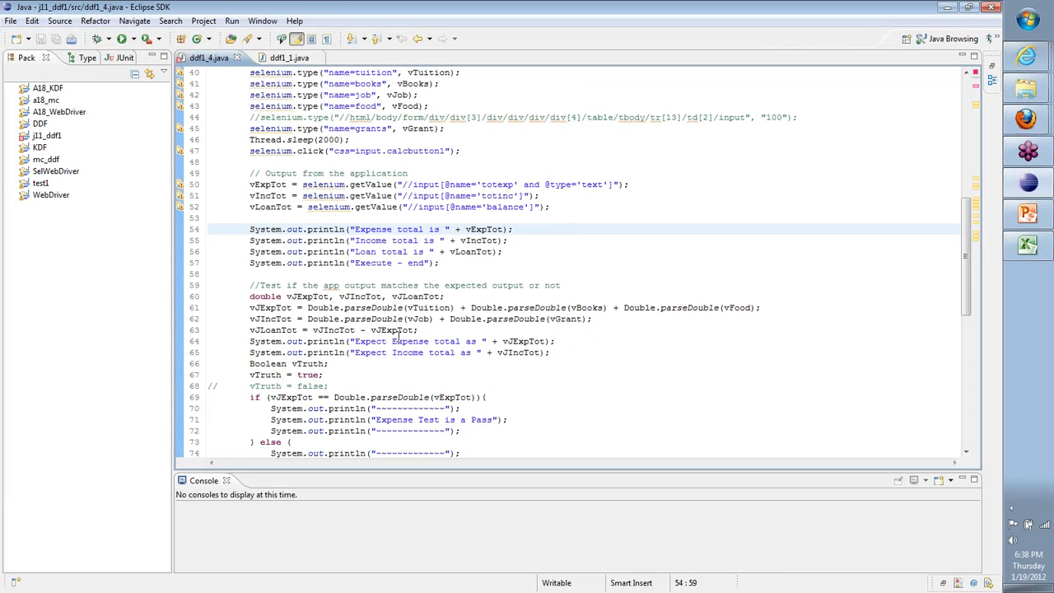
Rename class ddf1_3 to ddf1_4, delete the empty line 30, and save.
scroll("up", 3)
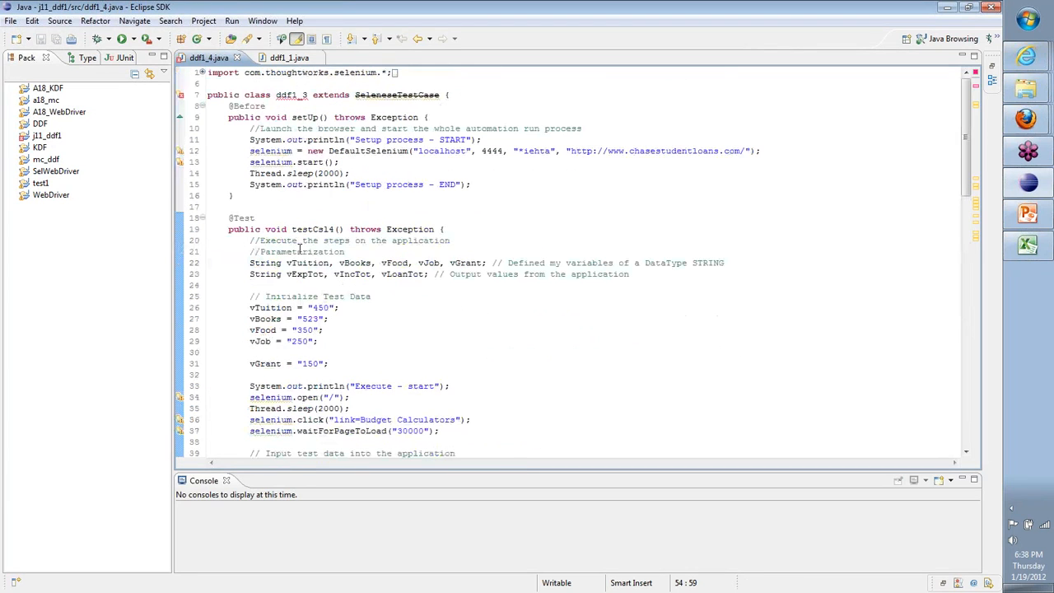
left_click(304, 94)
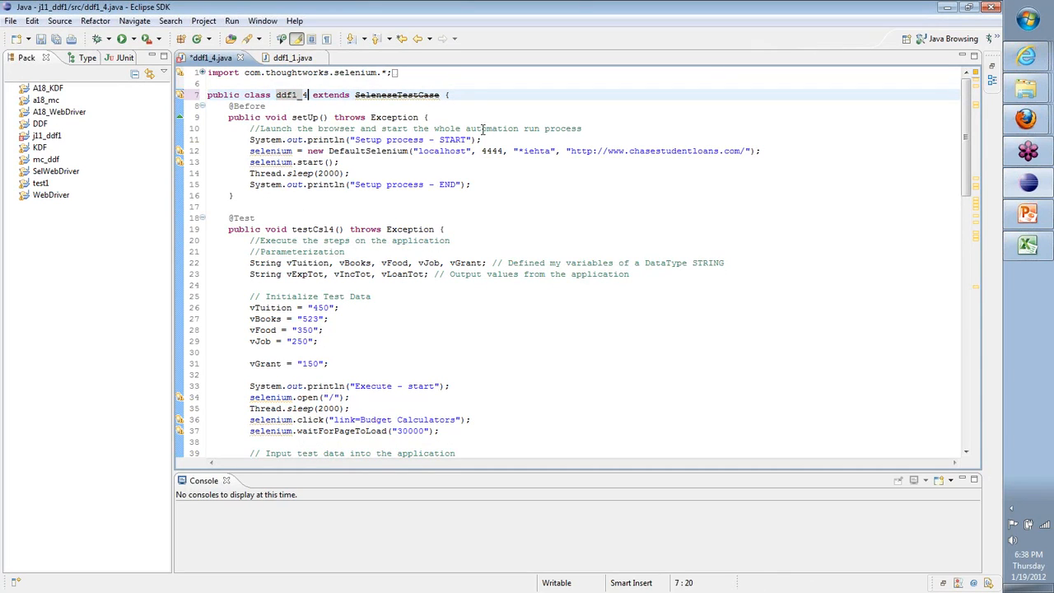
mouse_move(354, 368)
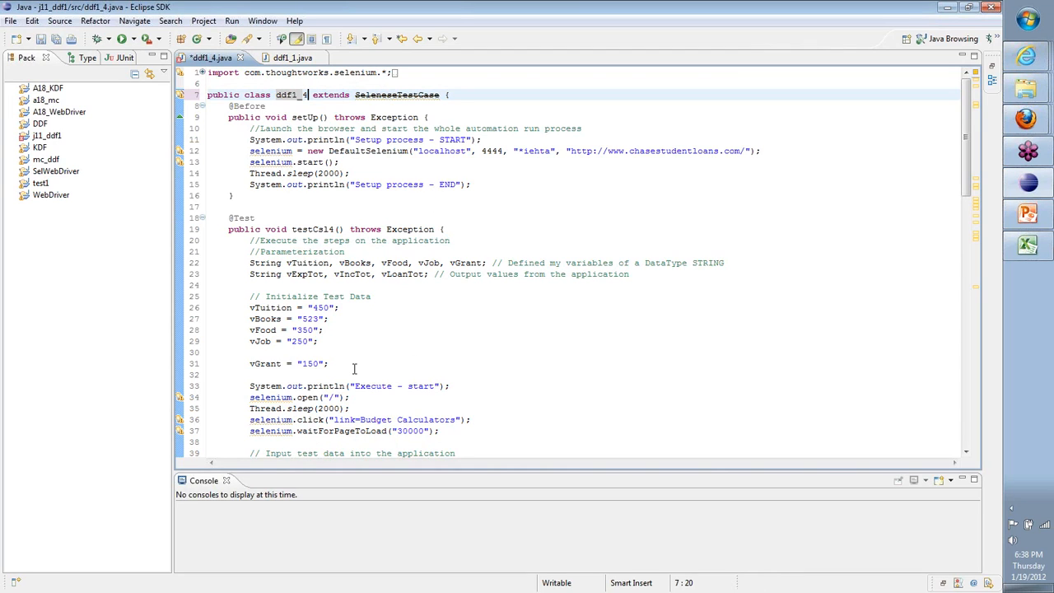
left_click(390, 352)
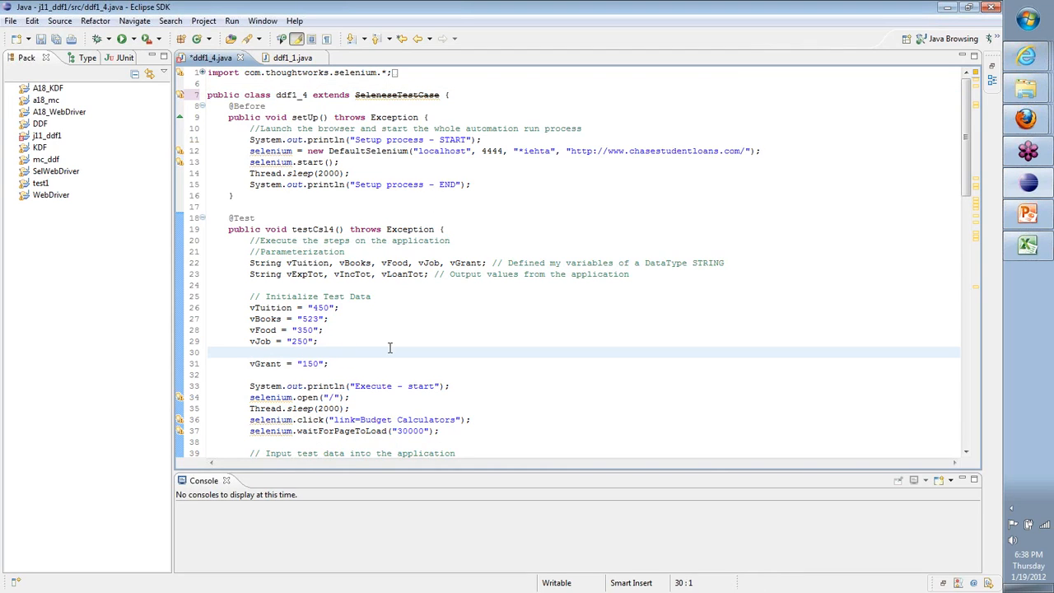
scroll("down", 3)
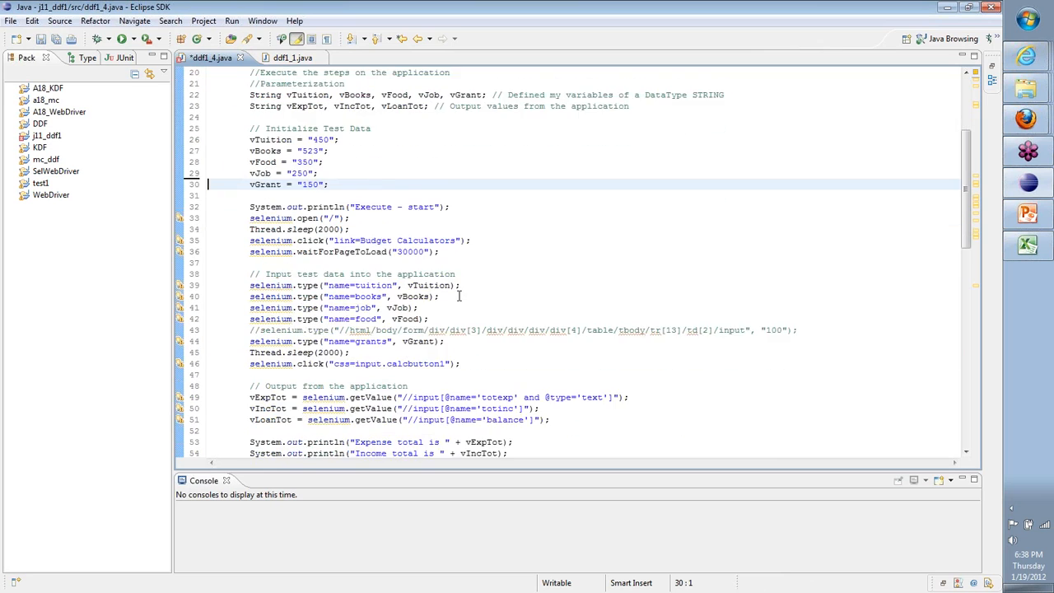
scroll("down", 3)
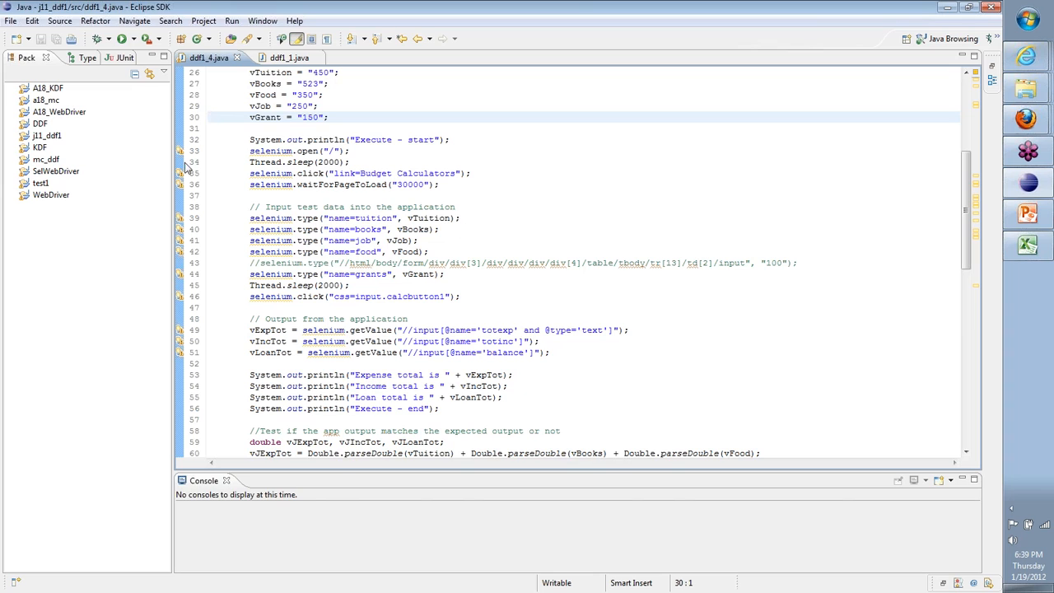
Create the class basics_functions in the j11_ddf1 default package.
left_click(14, 135)
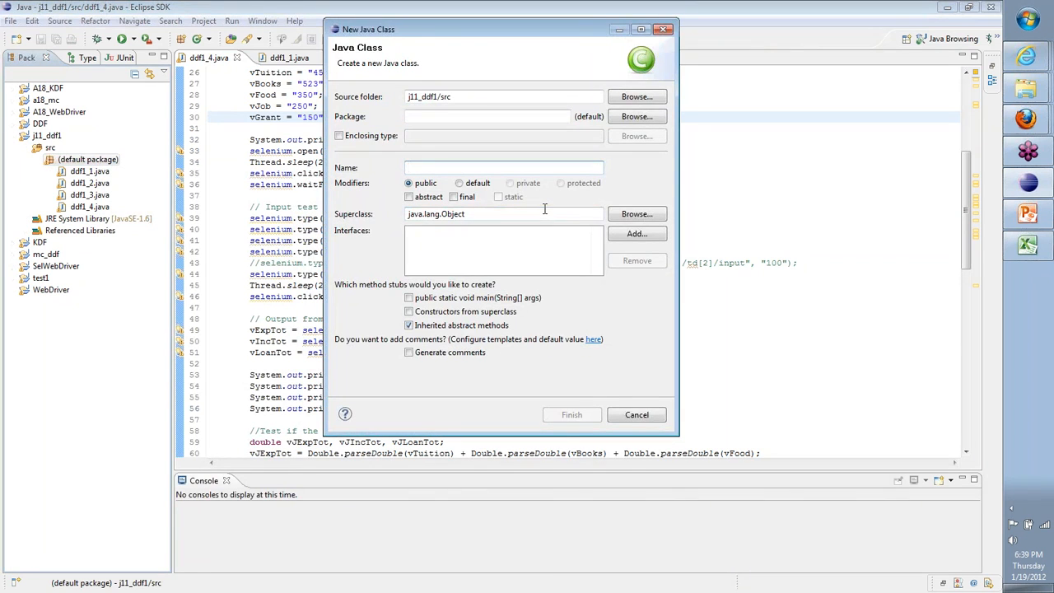
type("basic")
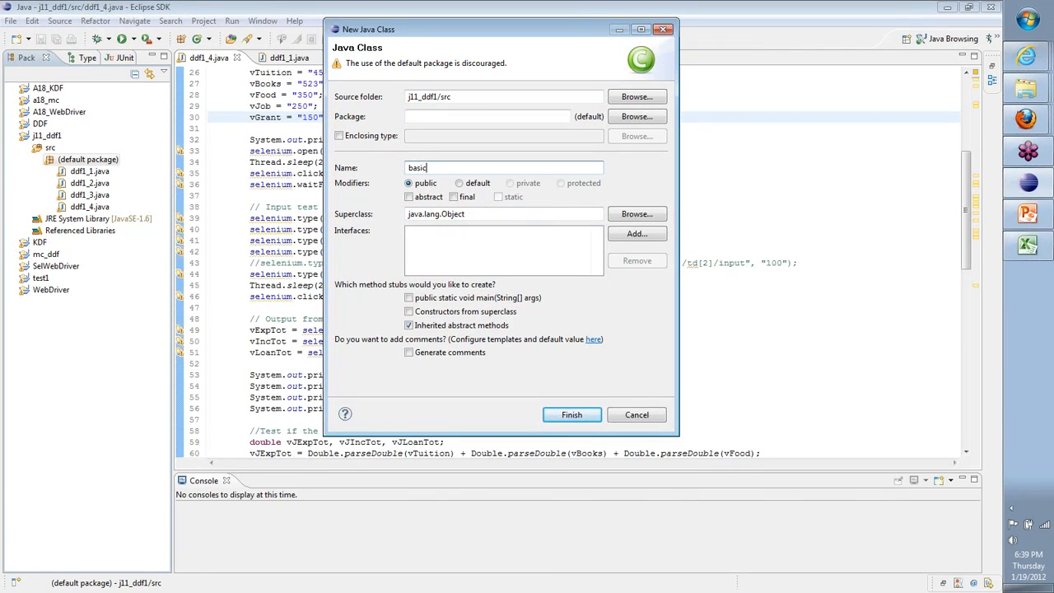
type("s")
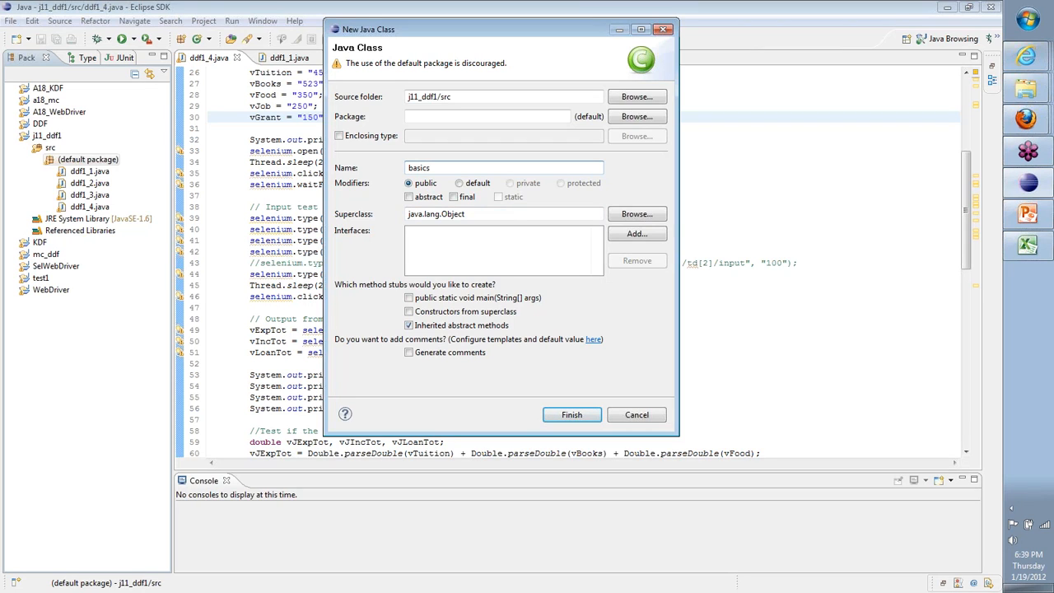
type("_function")
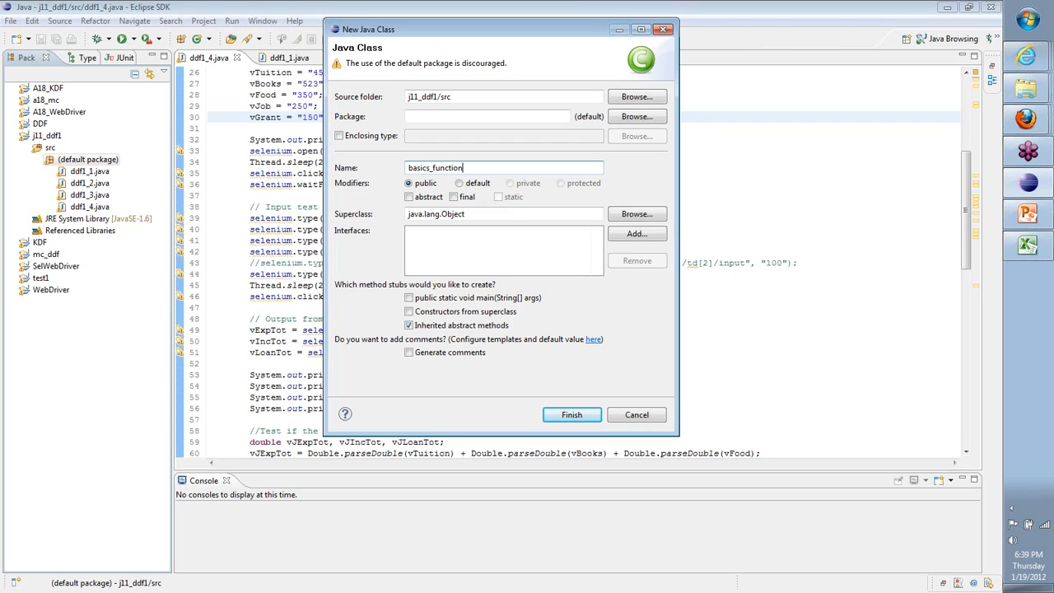
left_click(572, 414)
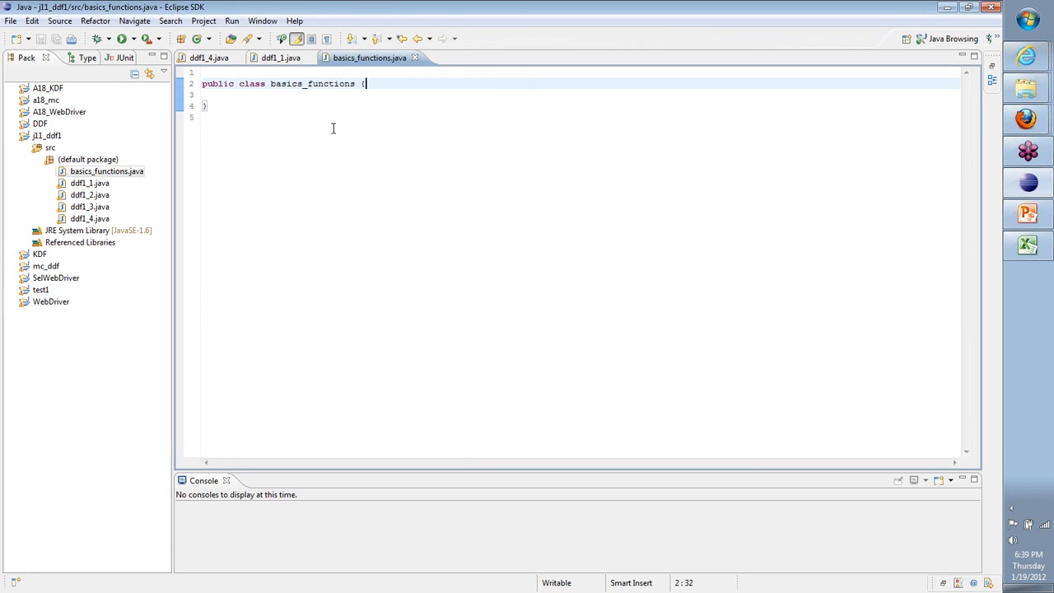
left_click(106, 170)
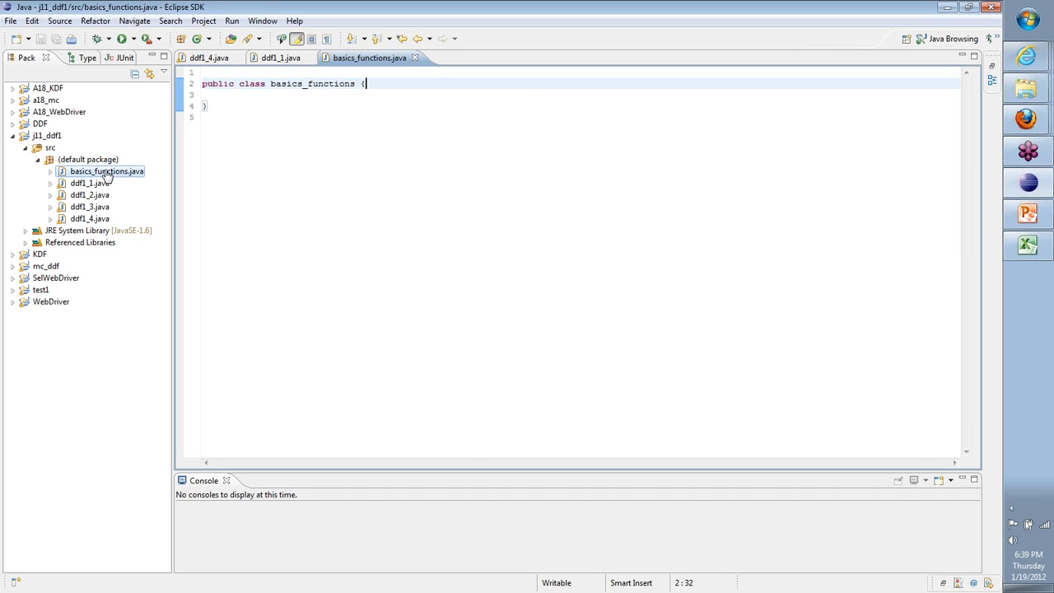
double_click(217, 83)
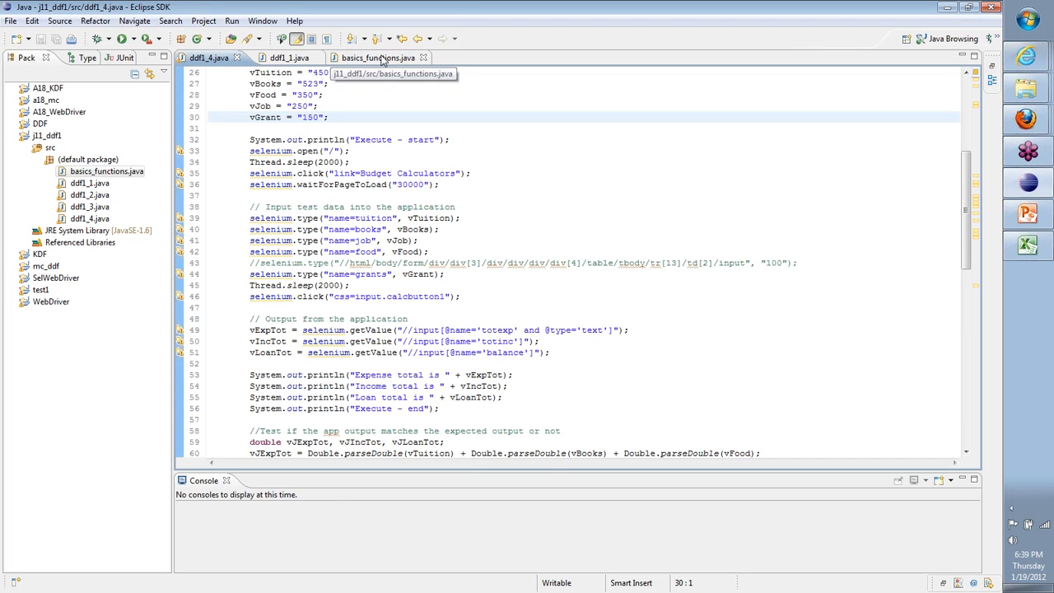
left_click(378, 58)
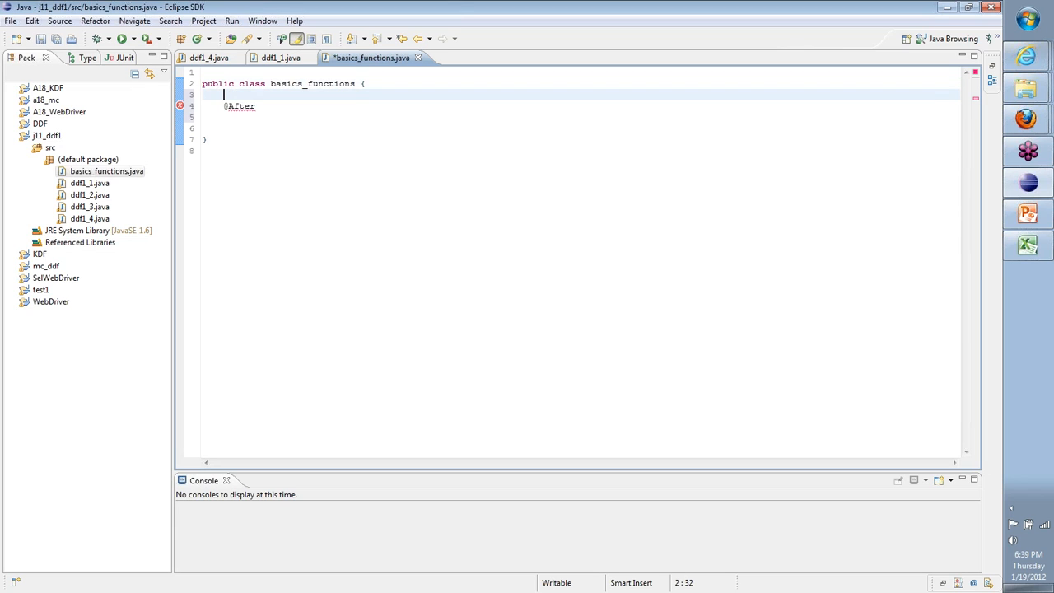
type("@Before")
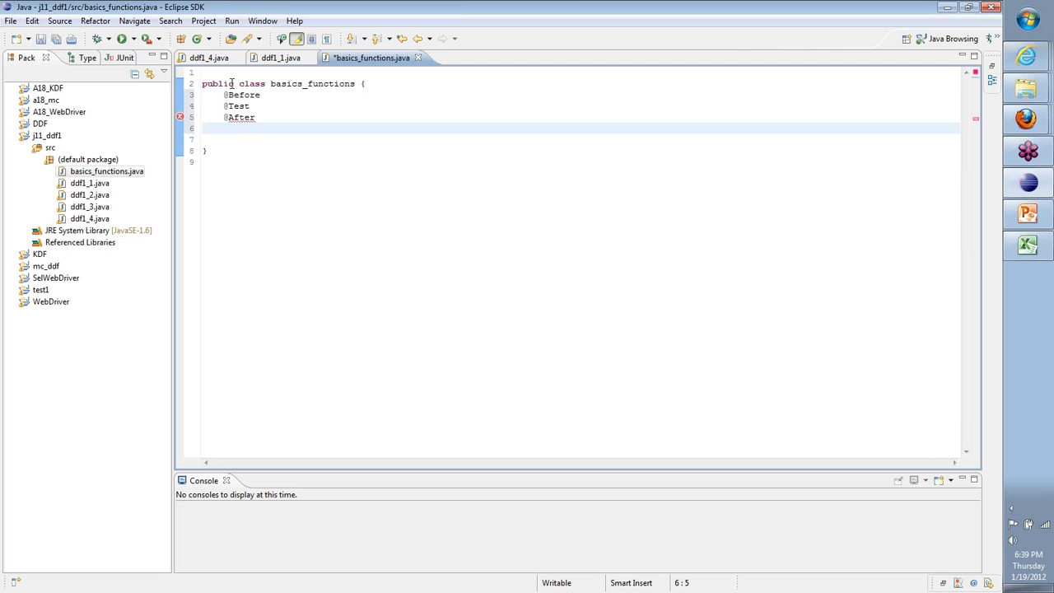
mouse_move(288, 126)
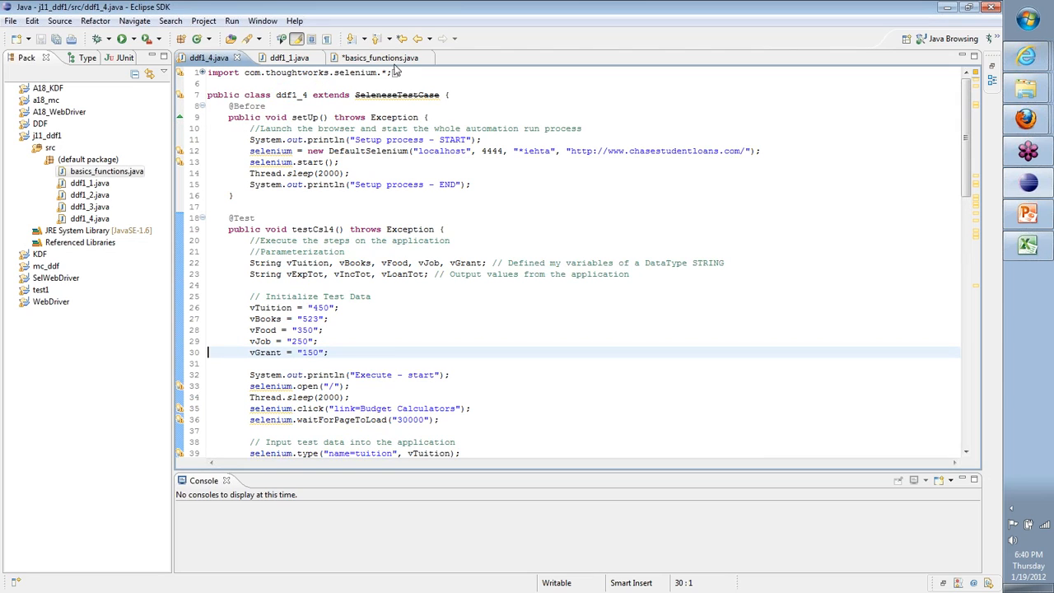
left_click(377, 57)
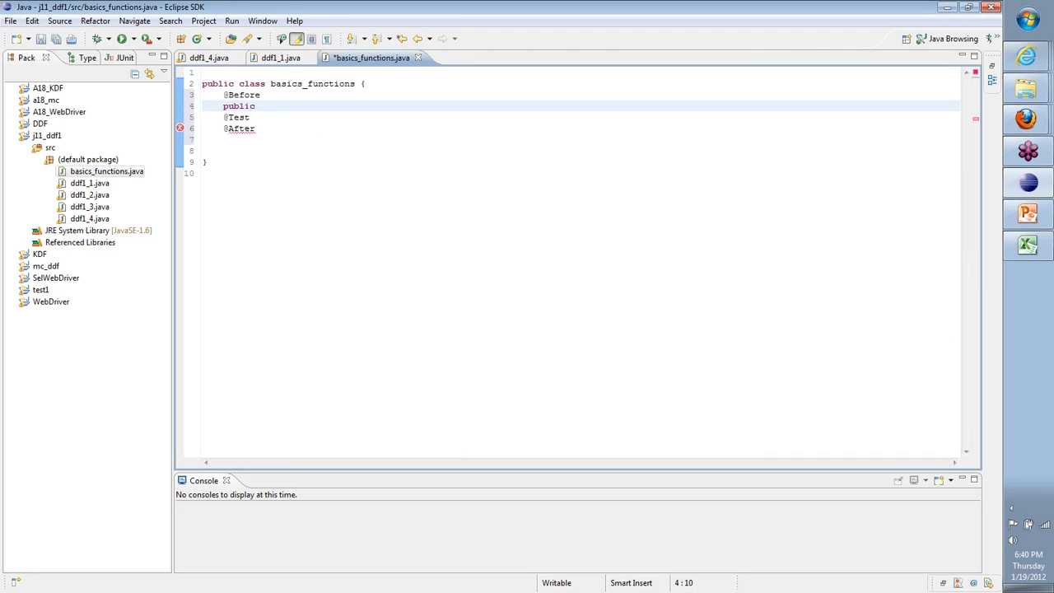
type("void set")
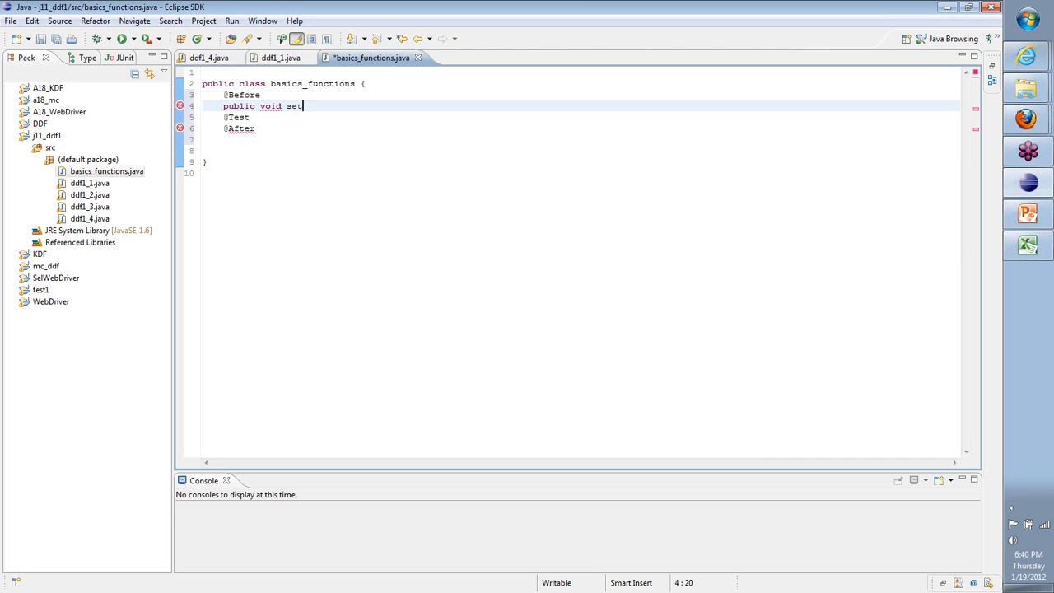
type("Up()")
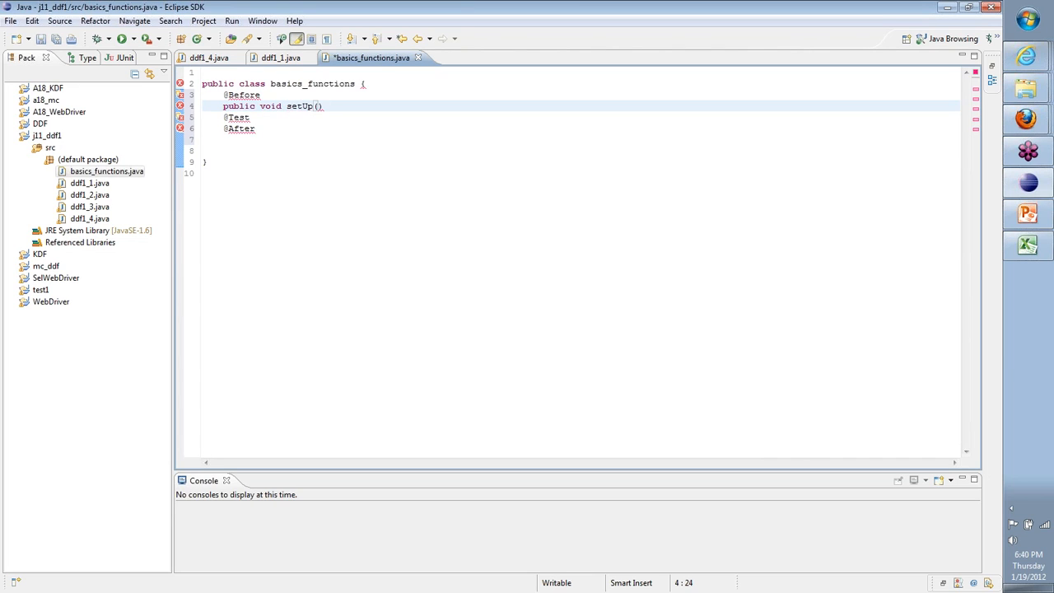
type("{")
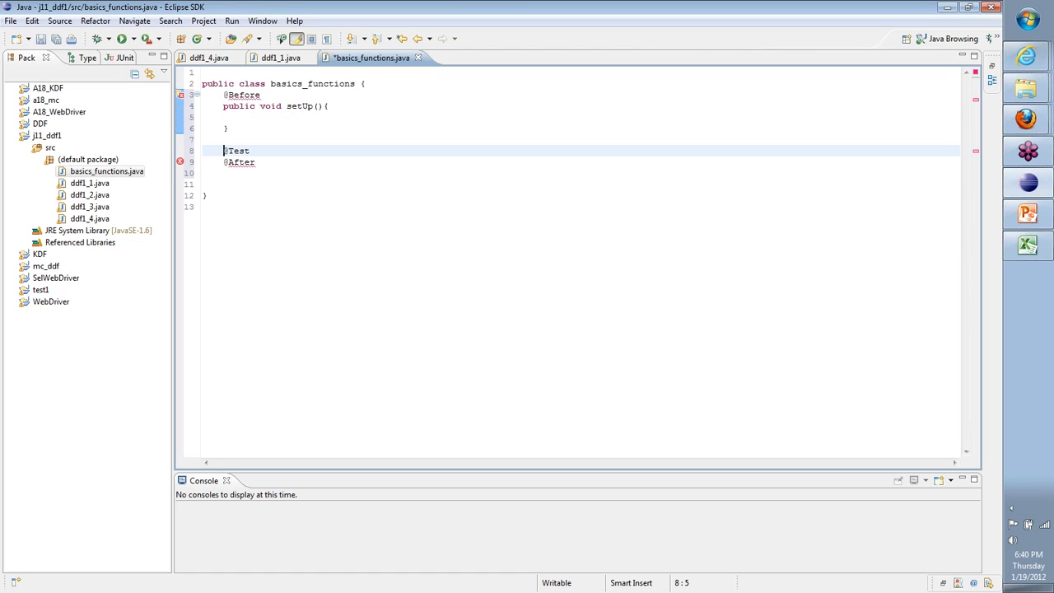
type("public void")
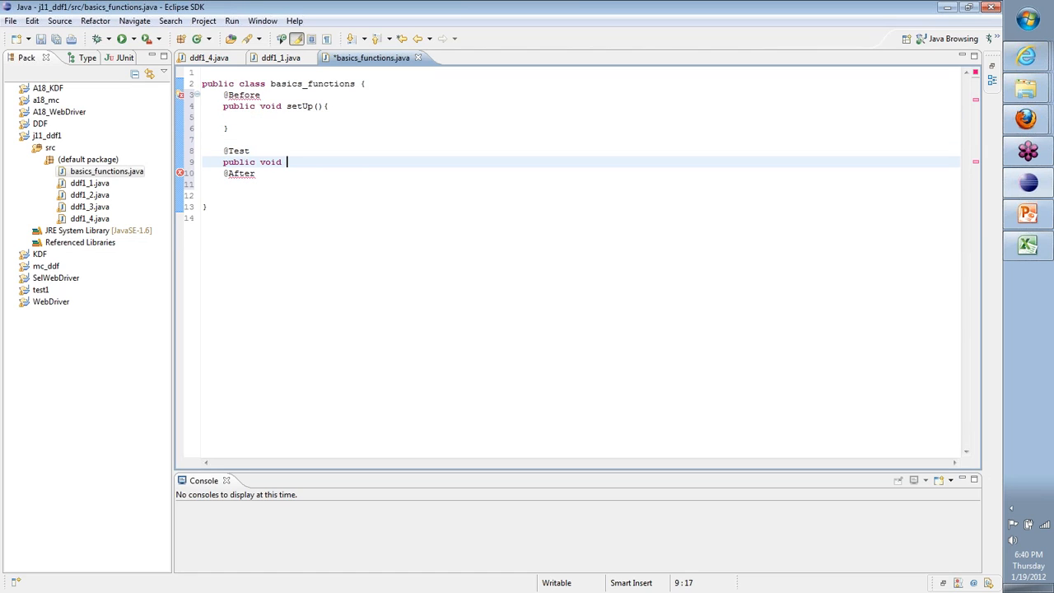
type("mainTes")
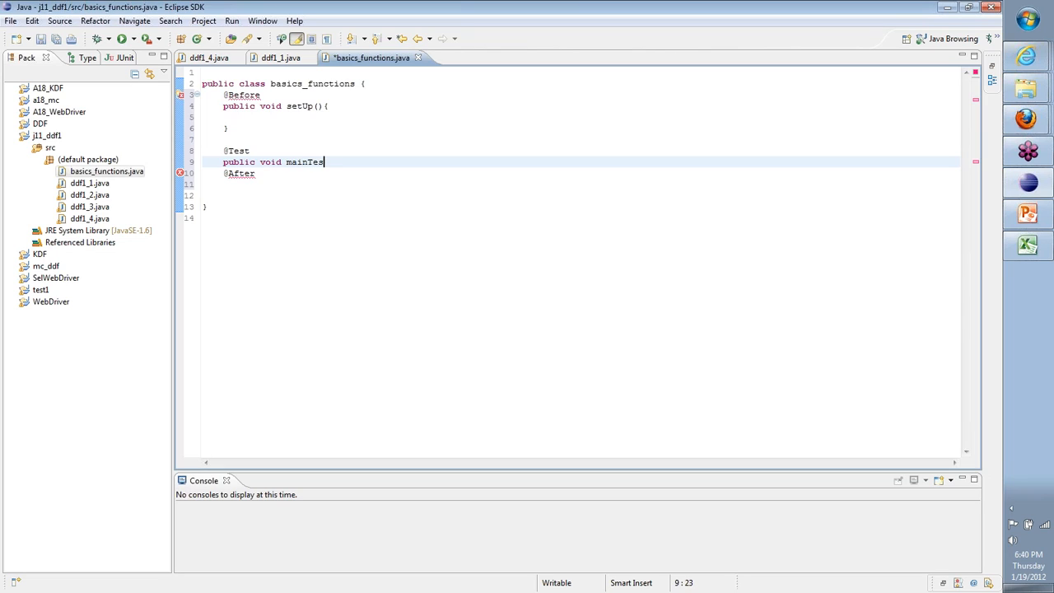
type("()")
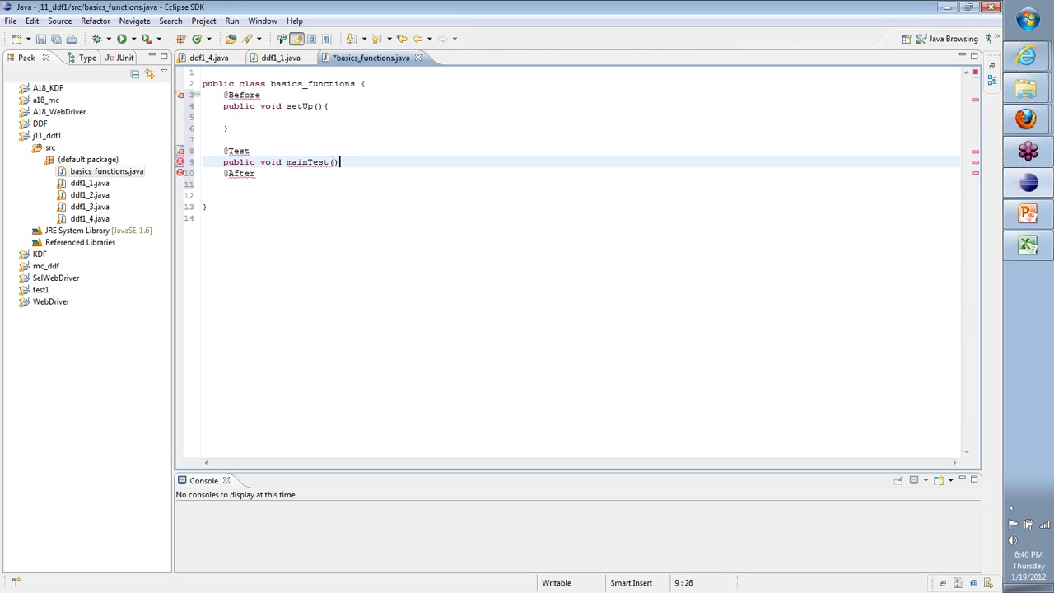